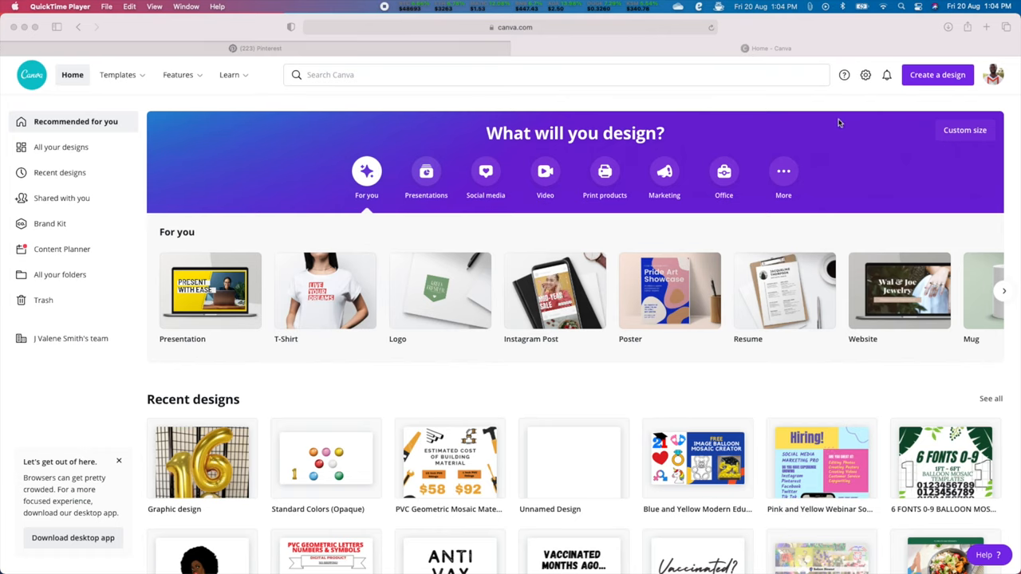
mouse_move(852, 99)
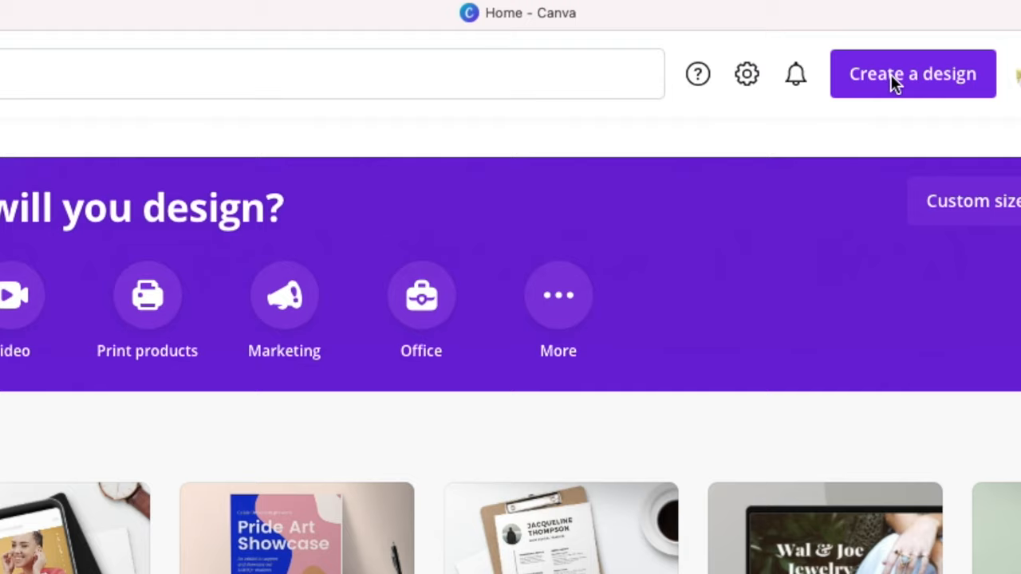
Start a new blank 16:9 presentation design from the Canva home page.
left_click(913, 73)
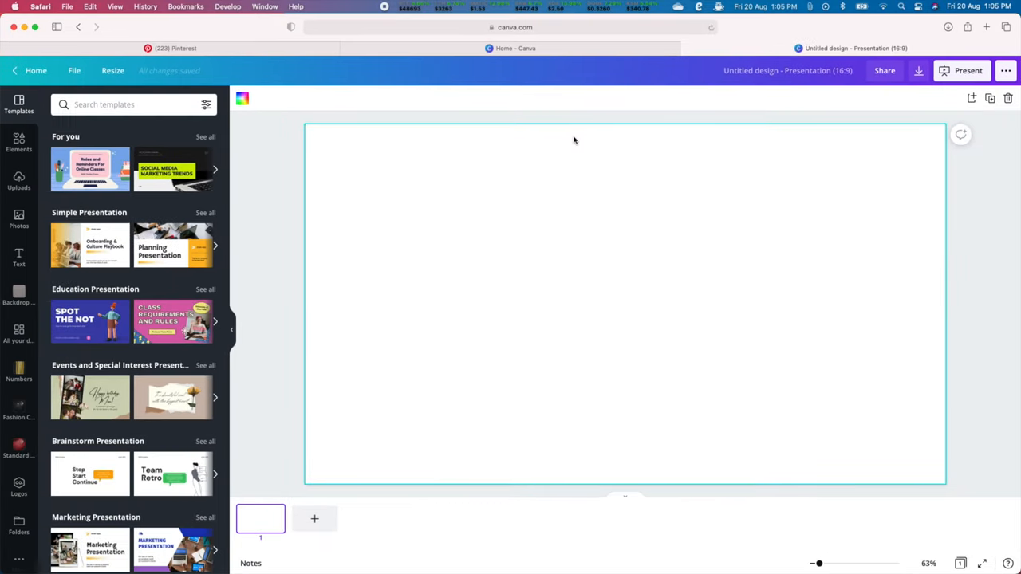
mouse_move(578, 140)
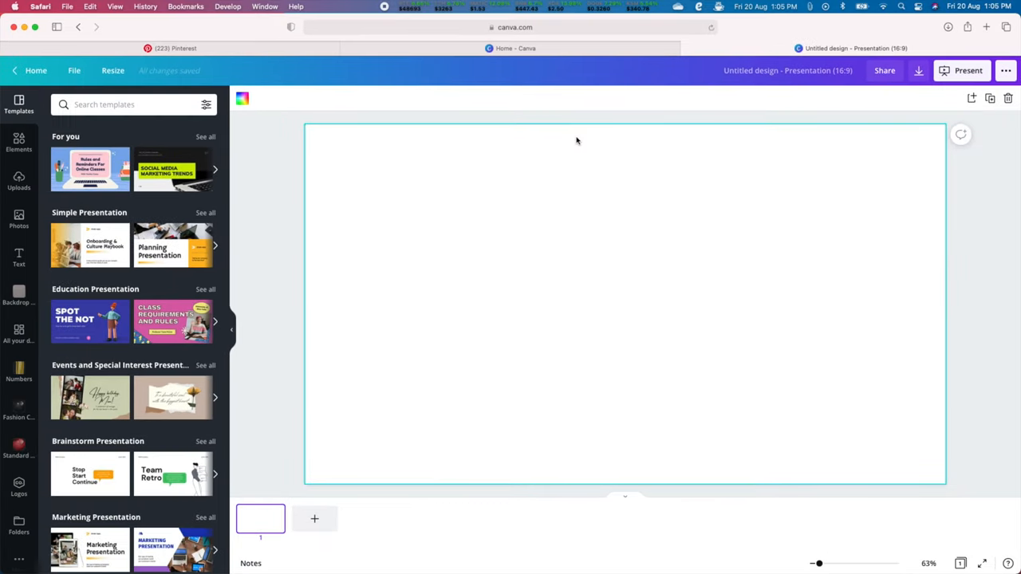
mouse_move(409, 115)
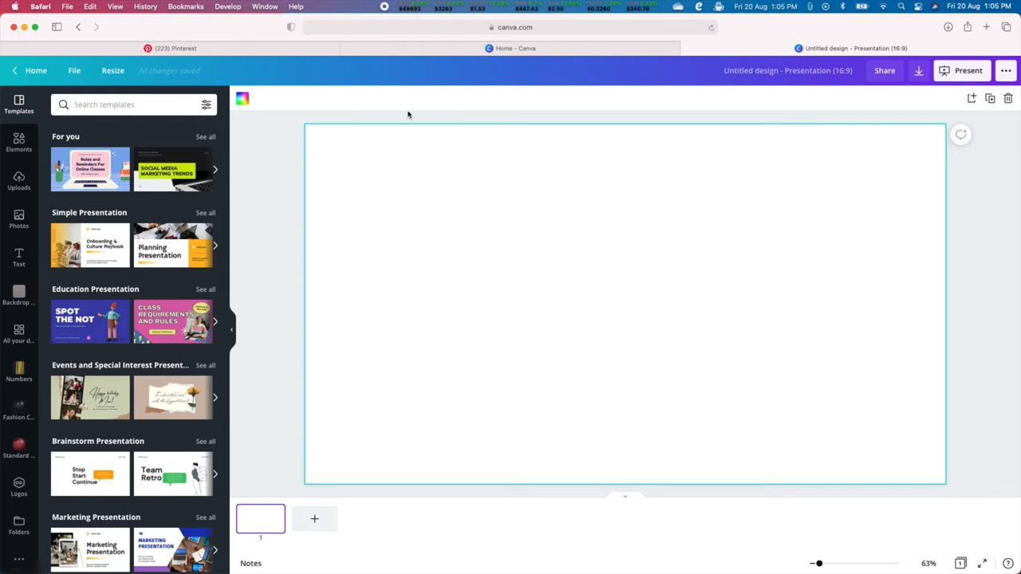
mouse_move(234, 70)
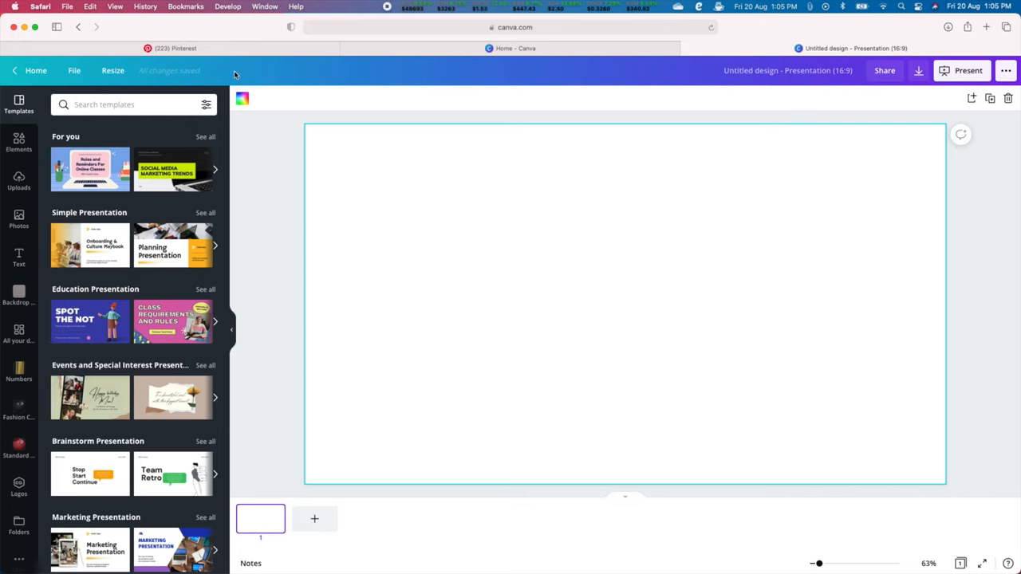
mouse_move(226, 65)
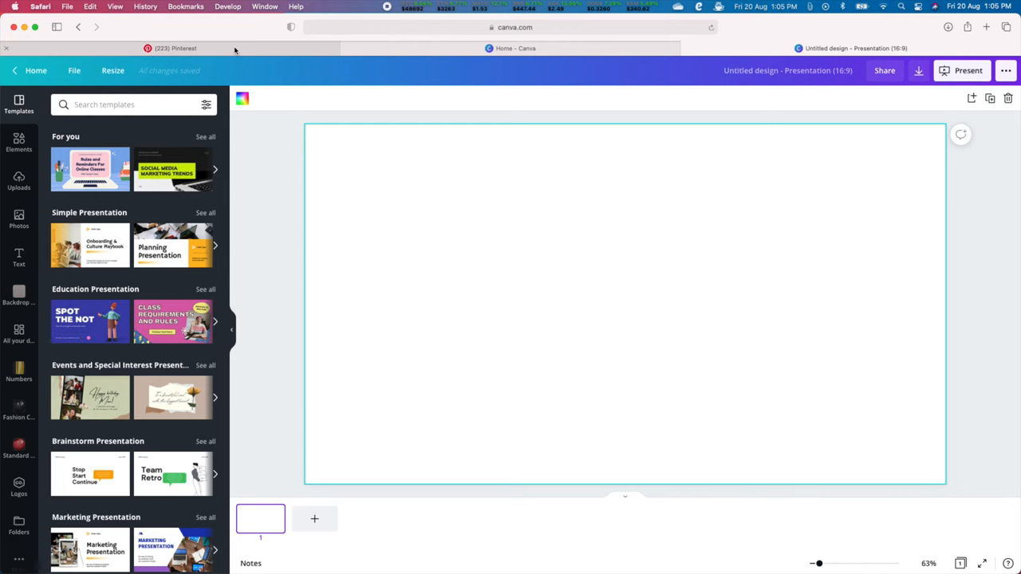
Switch to the Pinterest balloon hoop pin and copy its photo.
left_click(176, 48)
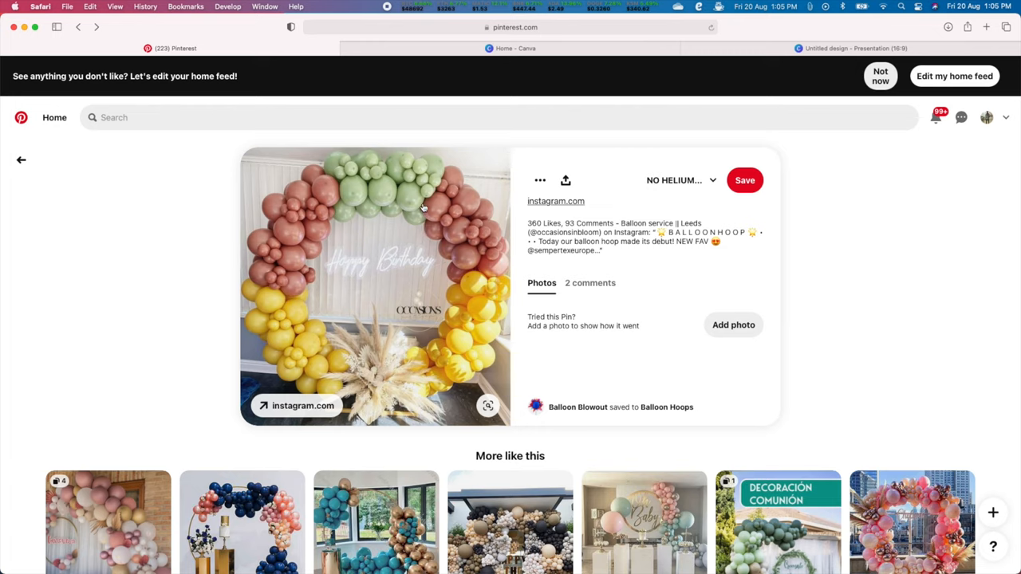
mouse_move(425, 207)
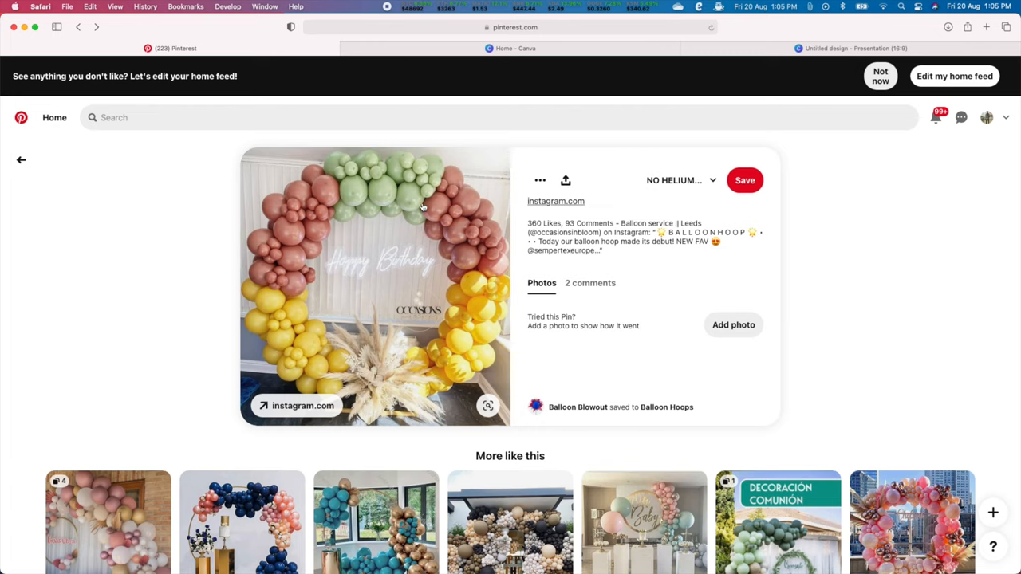
right_click(375, 288)
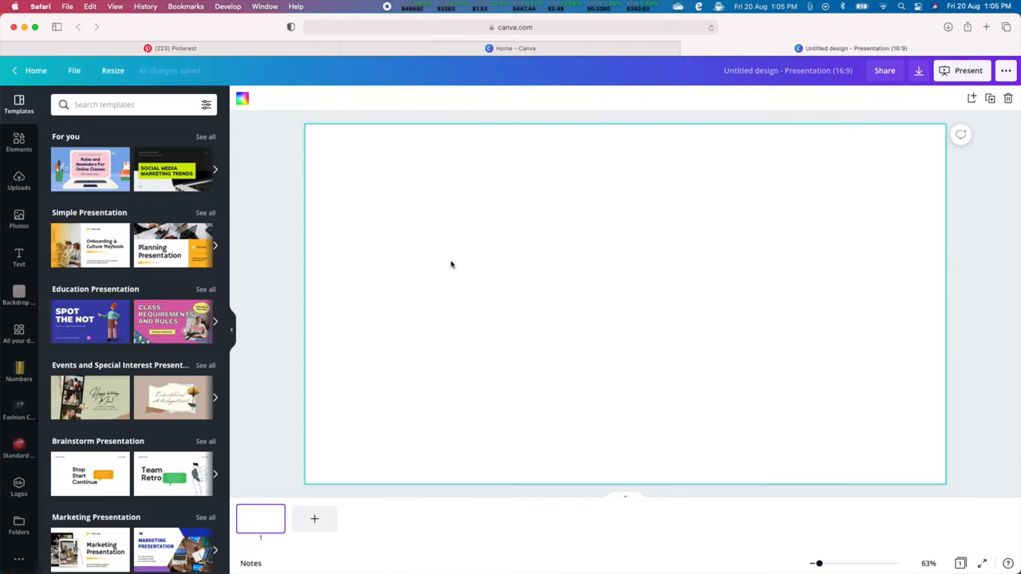
Paste the copied balloon hoop photo onto the blank Canva slide.
right_click(450, 265)
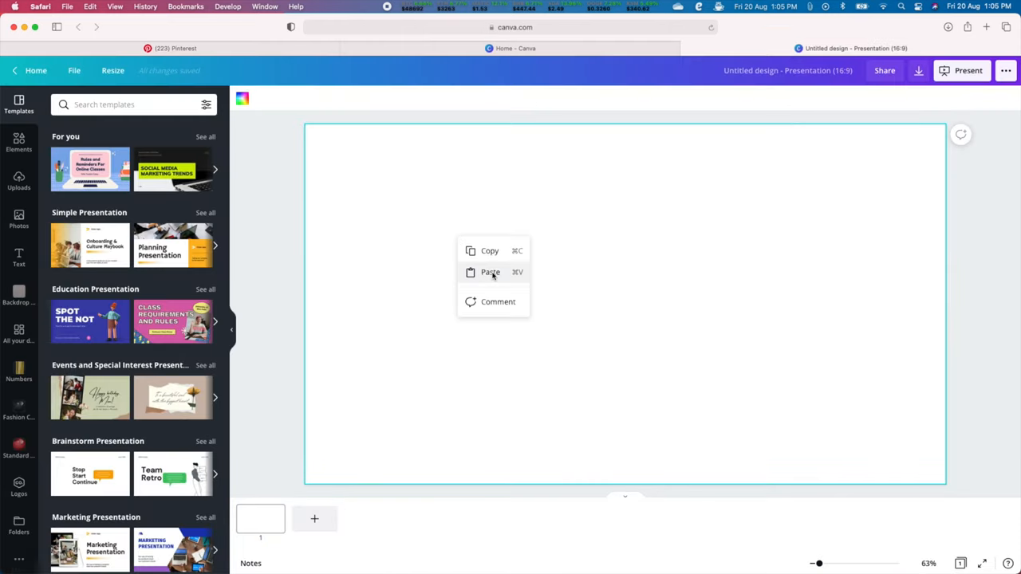
left_click(490, 271)
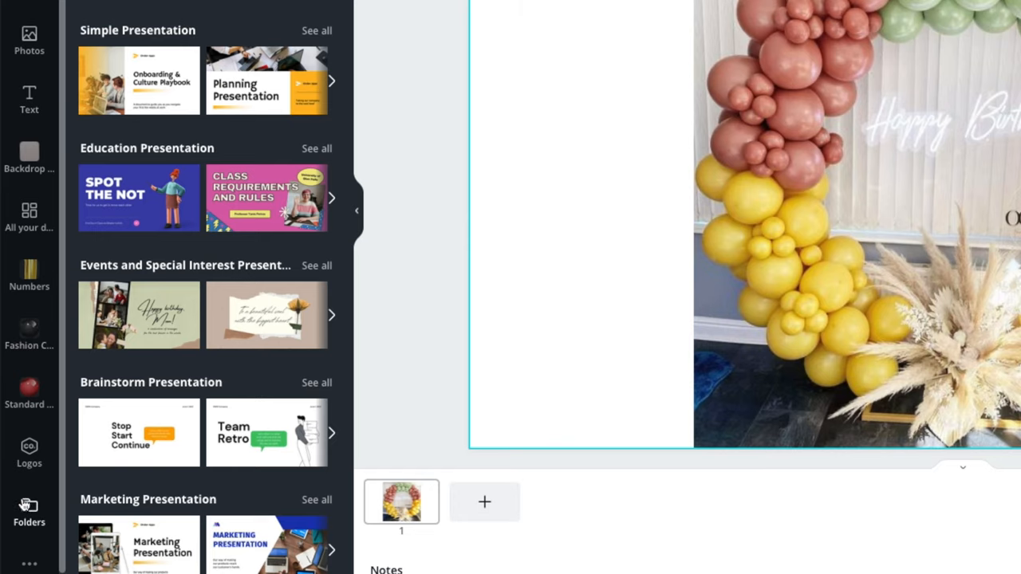
Open Folders > Balloon Blowout > Qualatex Balloons > Fashion Colors (Opaque) in the side panel.
left_click(28, 510)
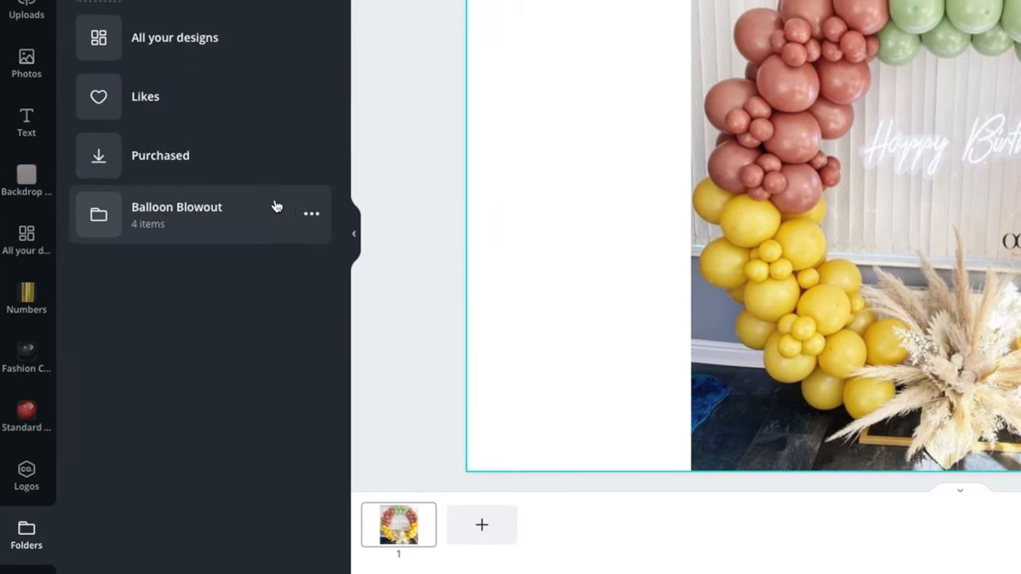
scroll("down", 3)
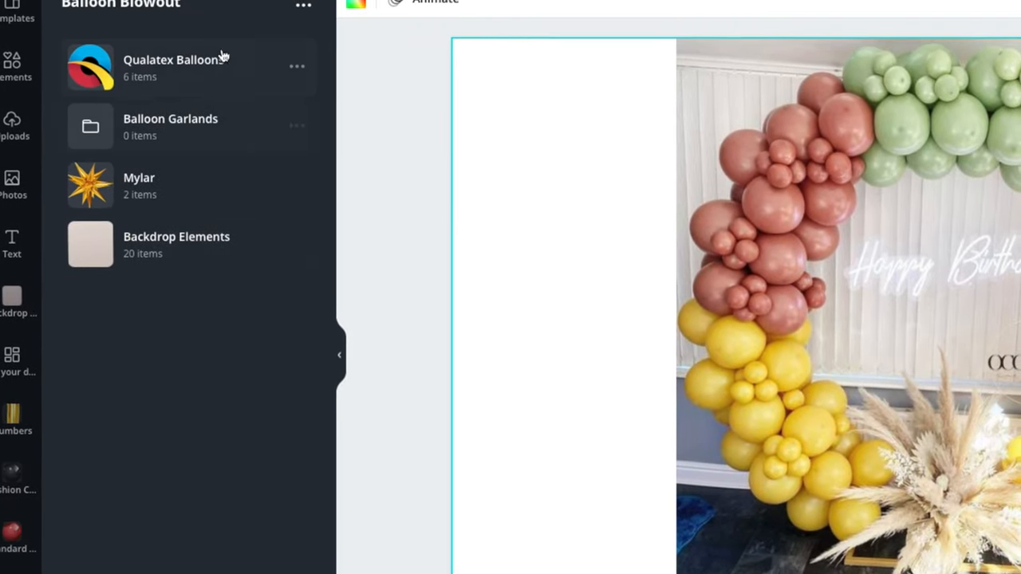
left_click(176, 67)
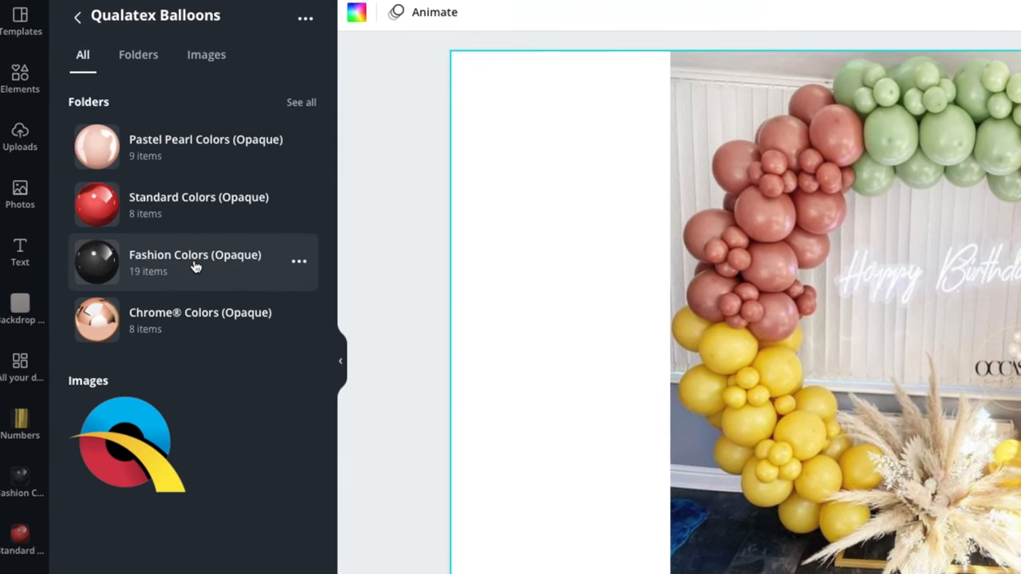
left_click(195, 255)
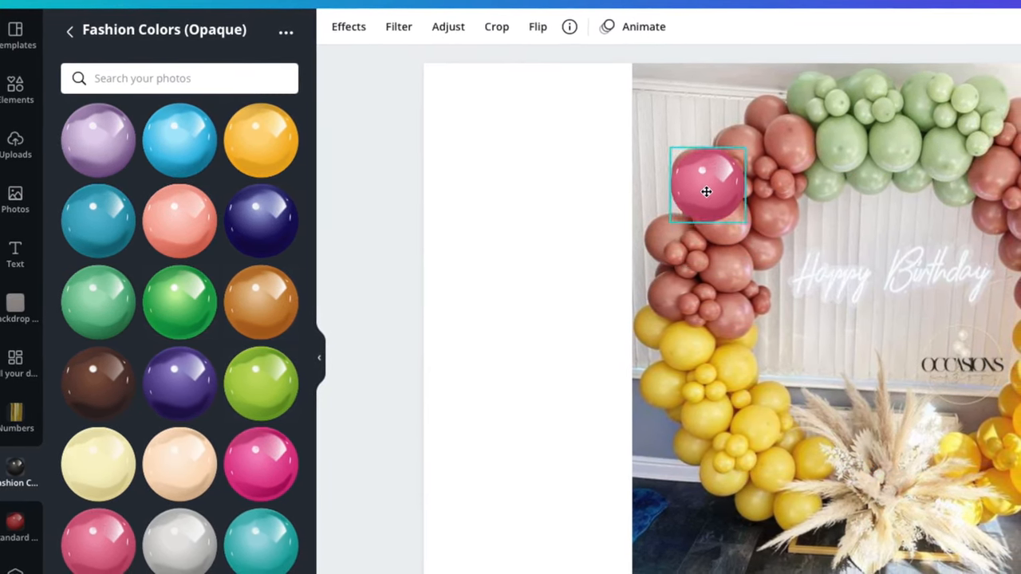
Place a pink balloon on the rose balloons, send it backward and tuck it into a small cluster.
left_click_drag(705, 192, 583, 188)
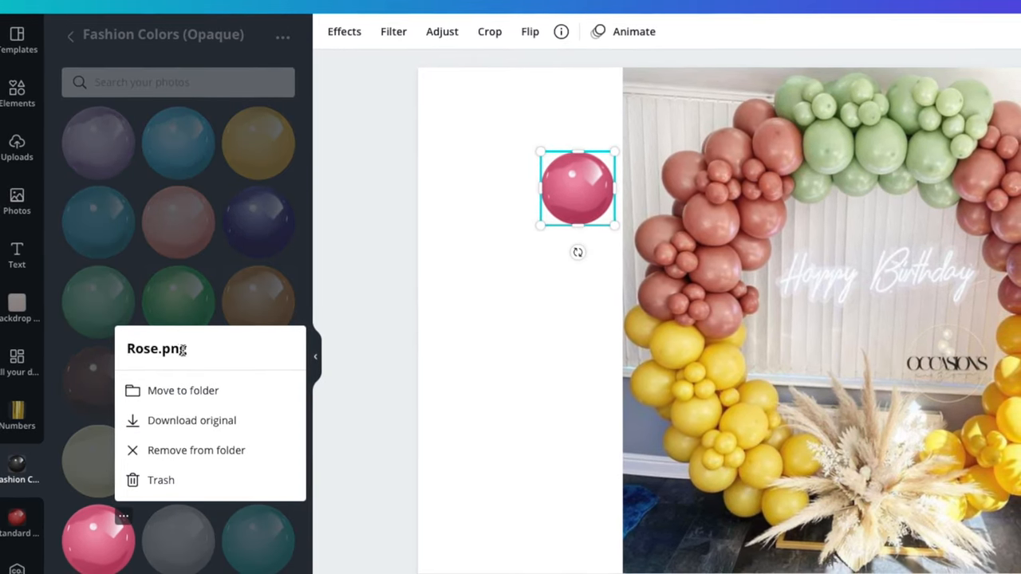
left_click(487, 466)
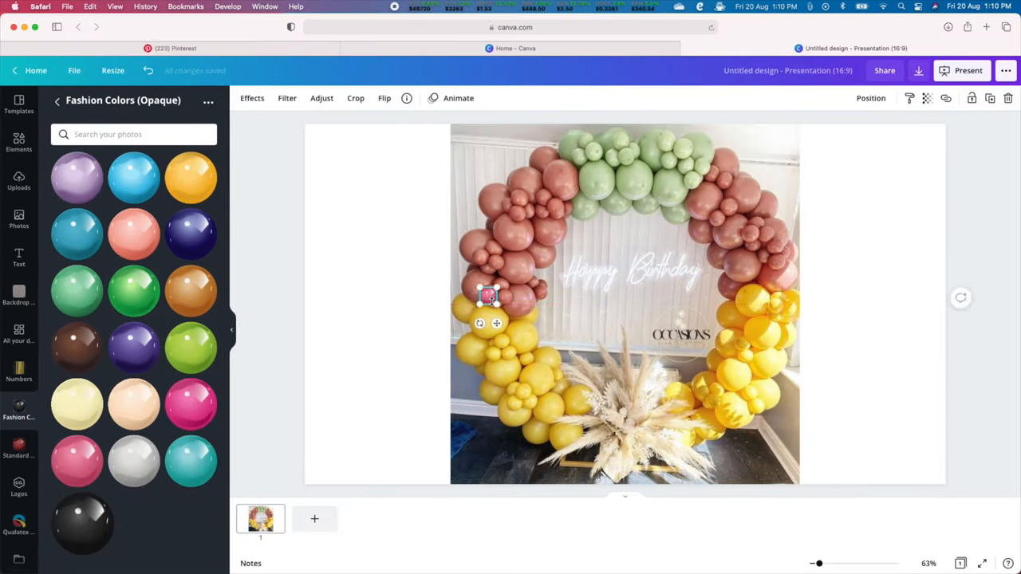
left_click_drag(488, 297, 505, 297)
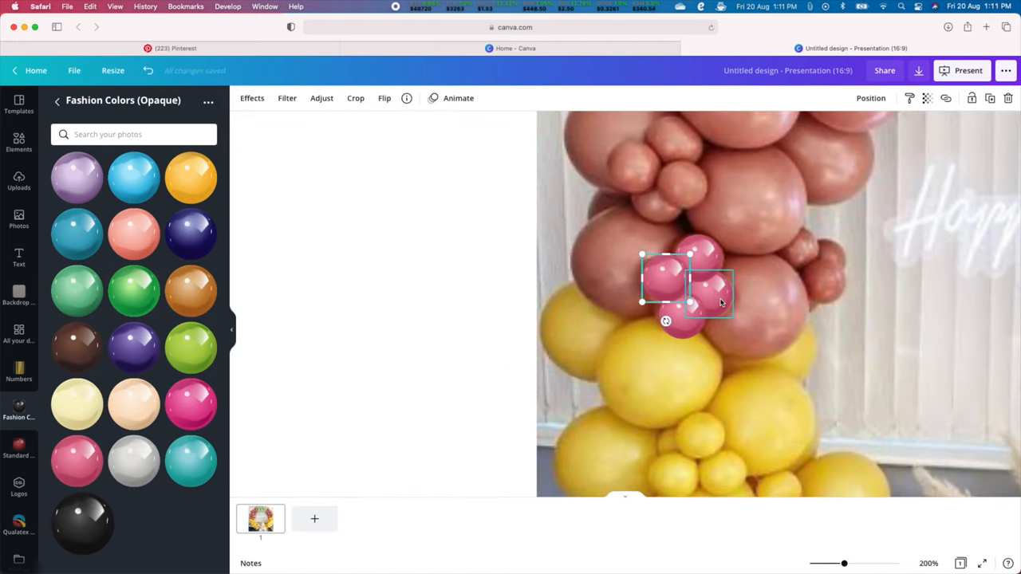
right_click(715, 300)
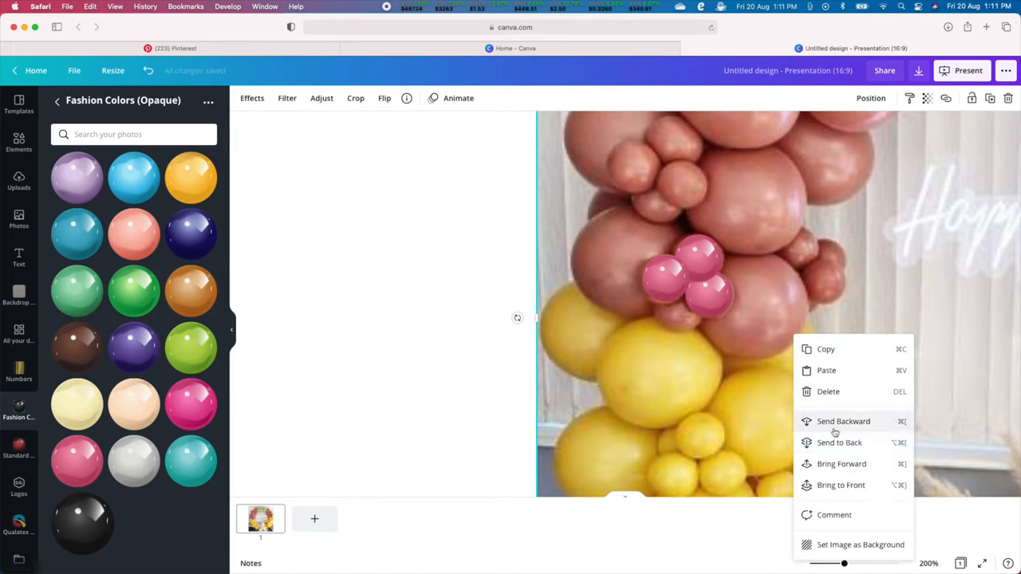
left_click(843, 422)
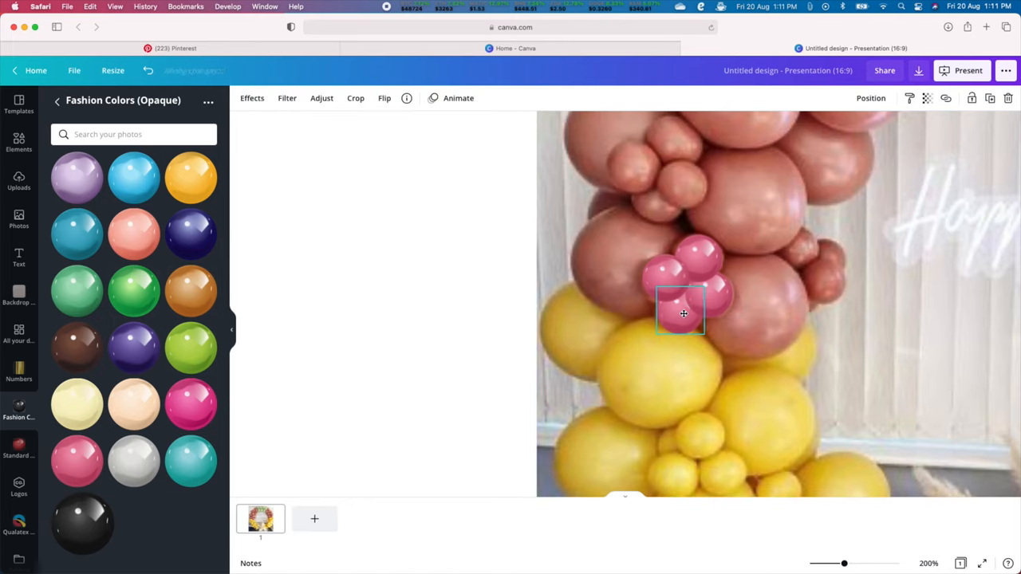
left_click_drag(683, 311, 667, 172)
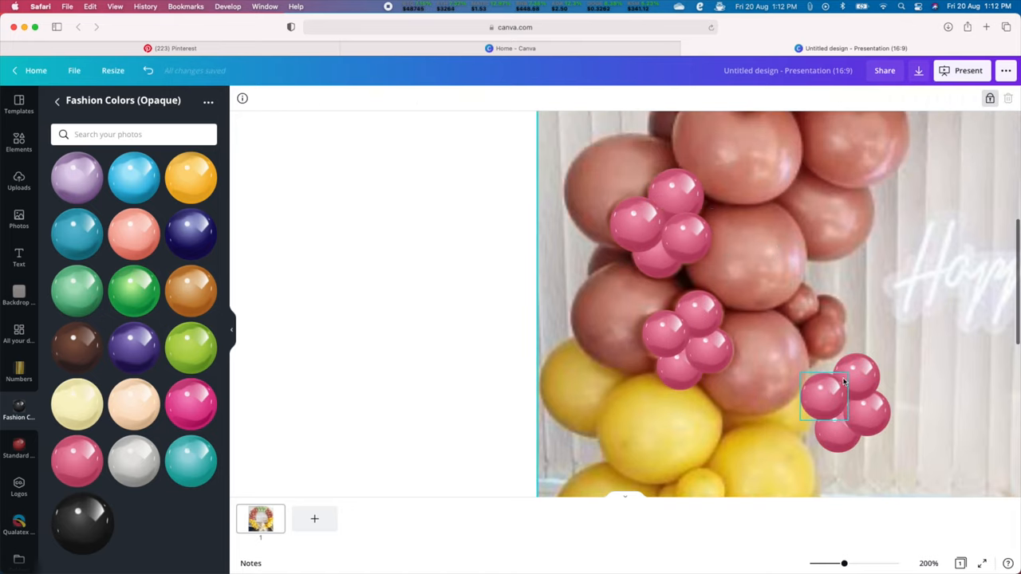
Position further pink clusters on the lower and upper rose balloons.
left_click_drag(823, 397, 827, 391)
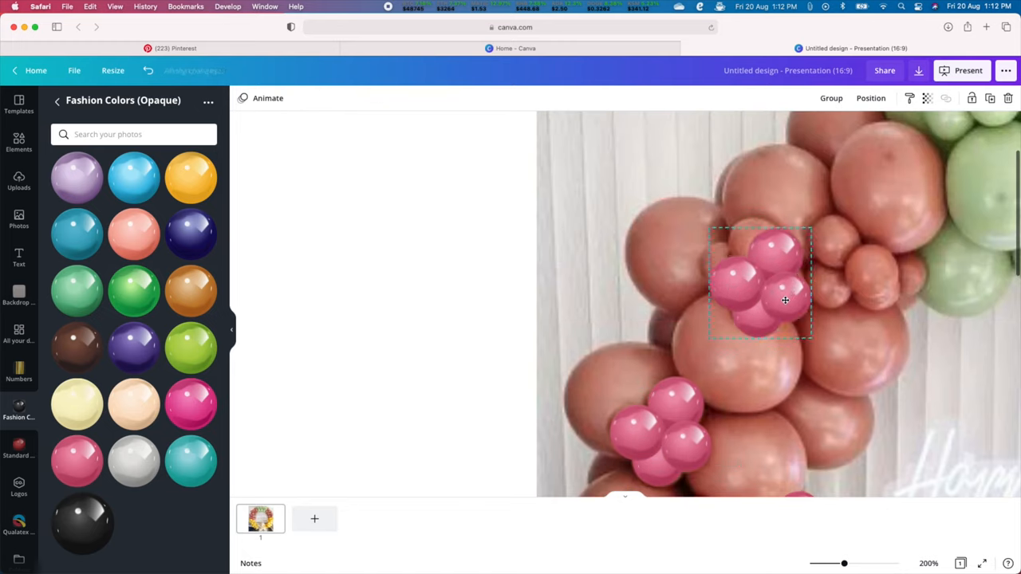
left_click_drag(785, 300, 756, 300)
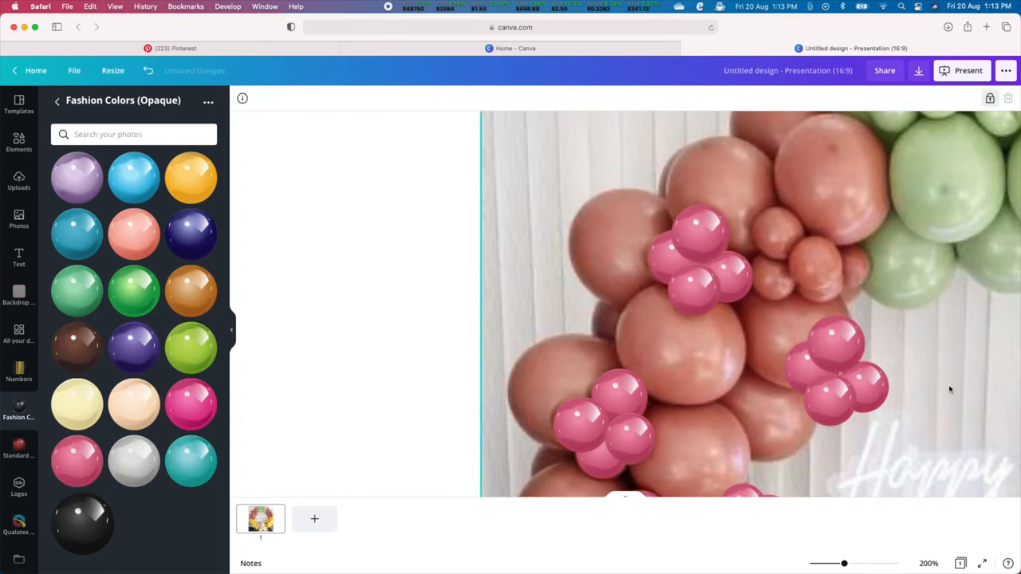
Place large pink balloons over the rose balloons toward the hoop top.
left_click(826, 298)
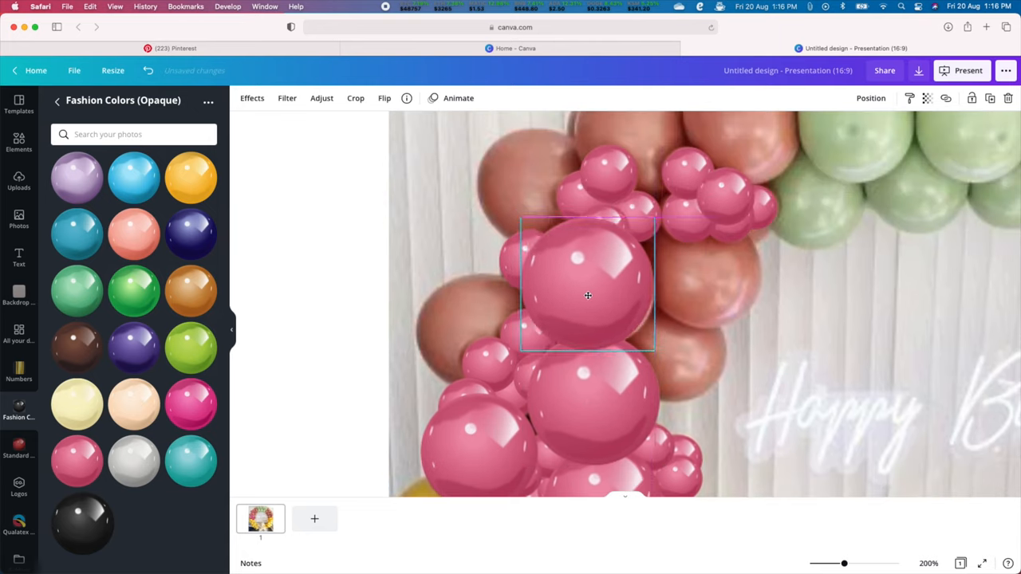
left_click_drag(587, 295, 699, 268)
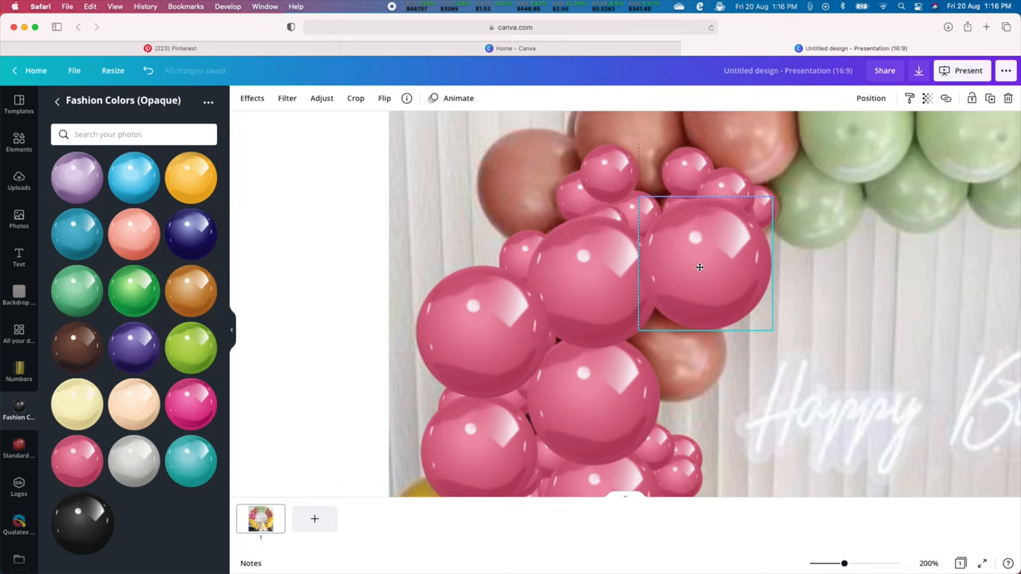
left_click_drag(699, 268, 678, 354)
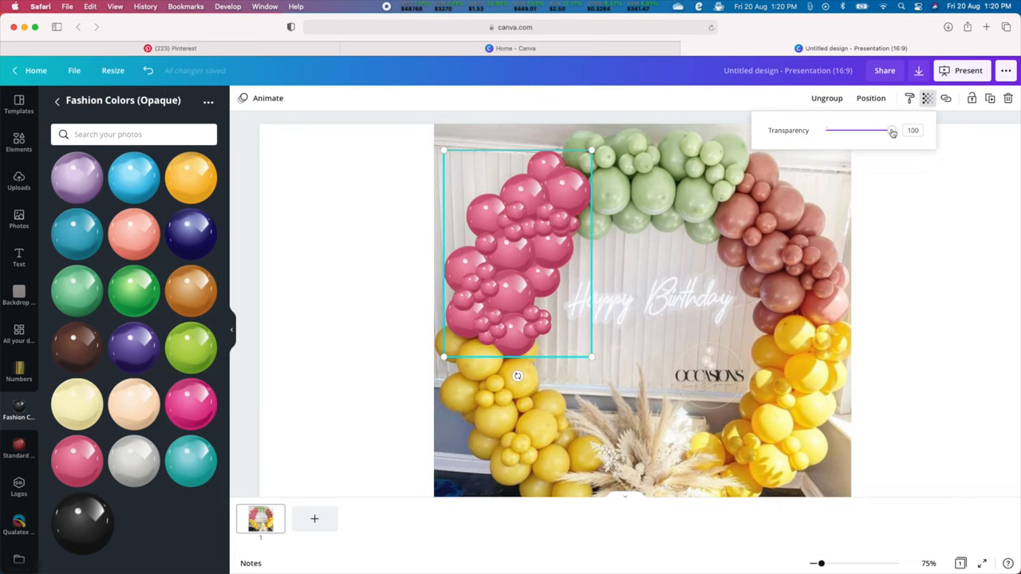
Lower the pink cluster's transparency and send one balloon a layer backward.
left_click_drag(892, 131, 865, 131)
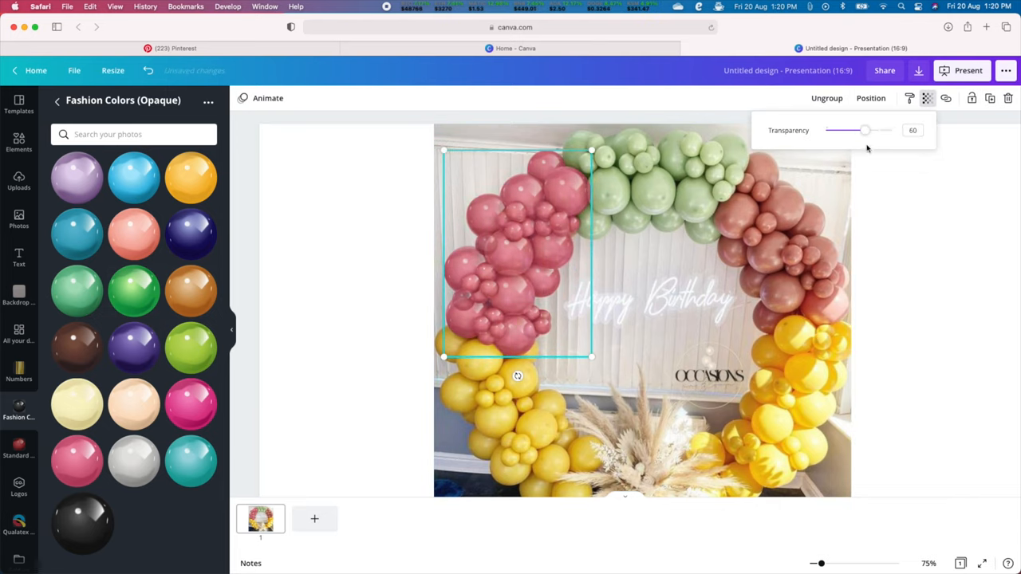
left_click_drag(864, 131, 827, 131)
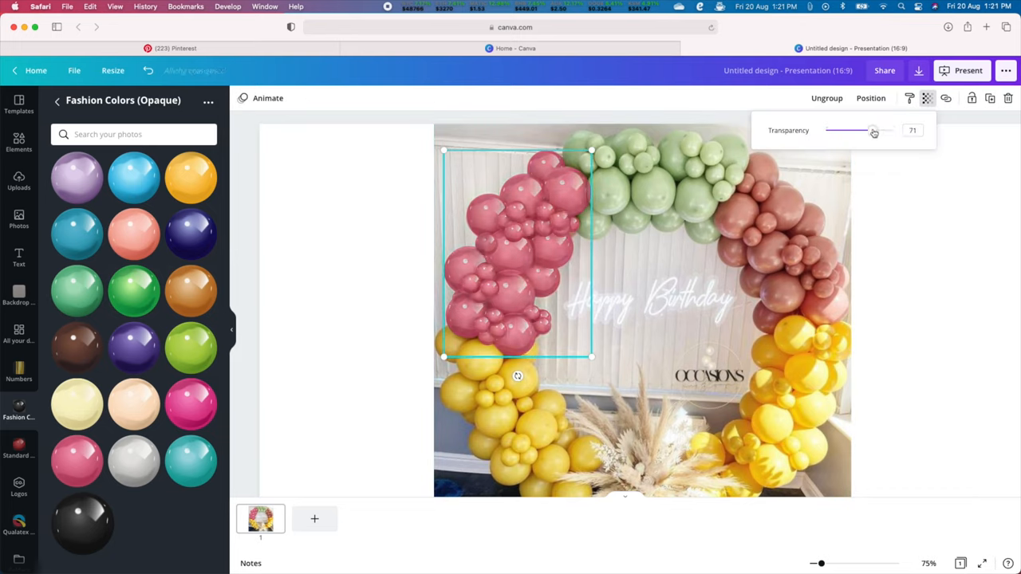
left_click_drag(874, 130, 864, 130)
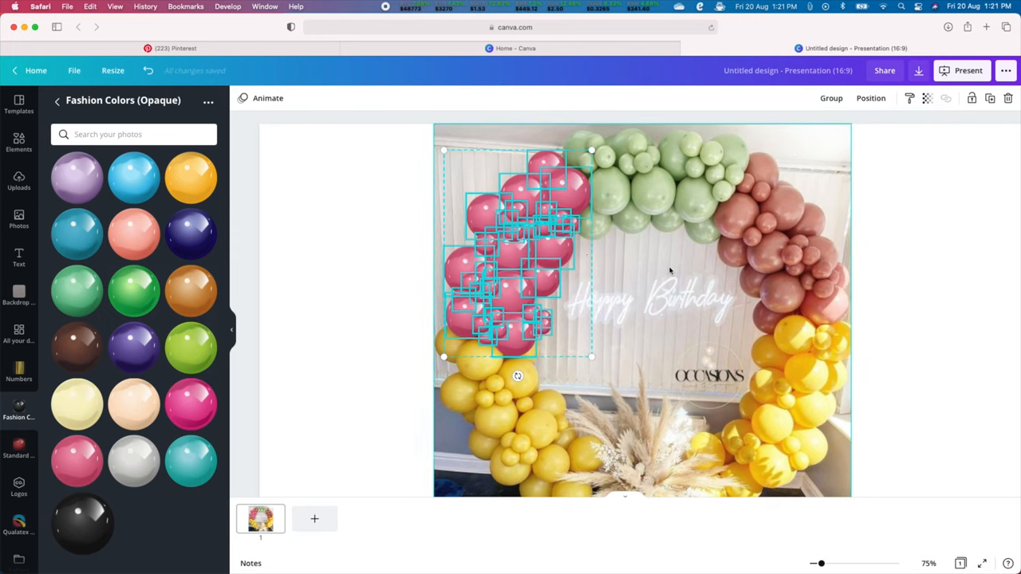
left_click(511, 252)
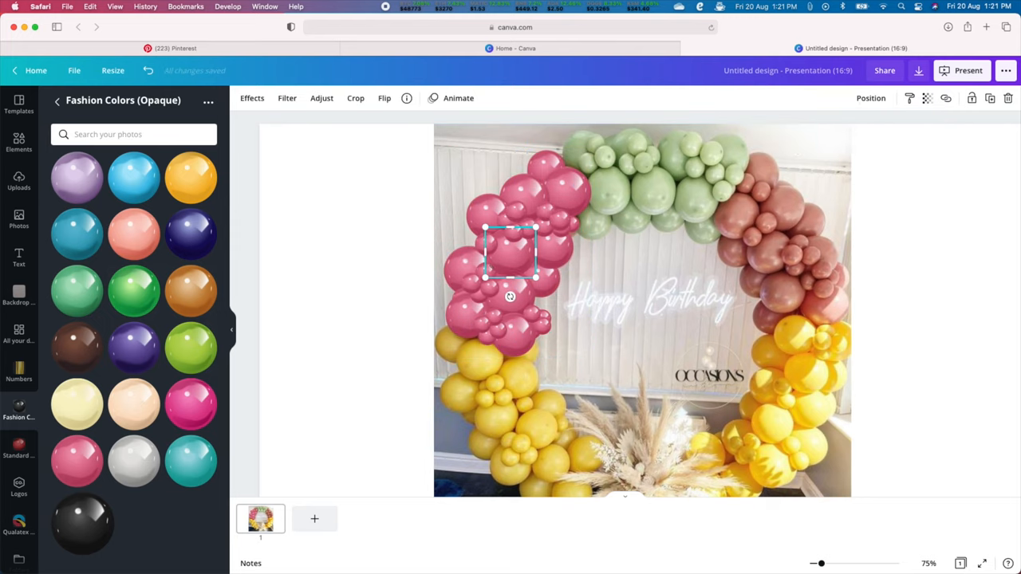
right_click(511, 252)
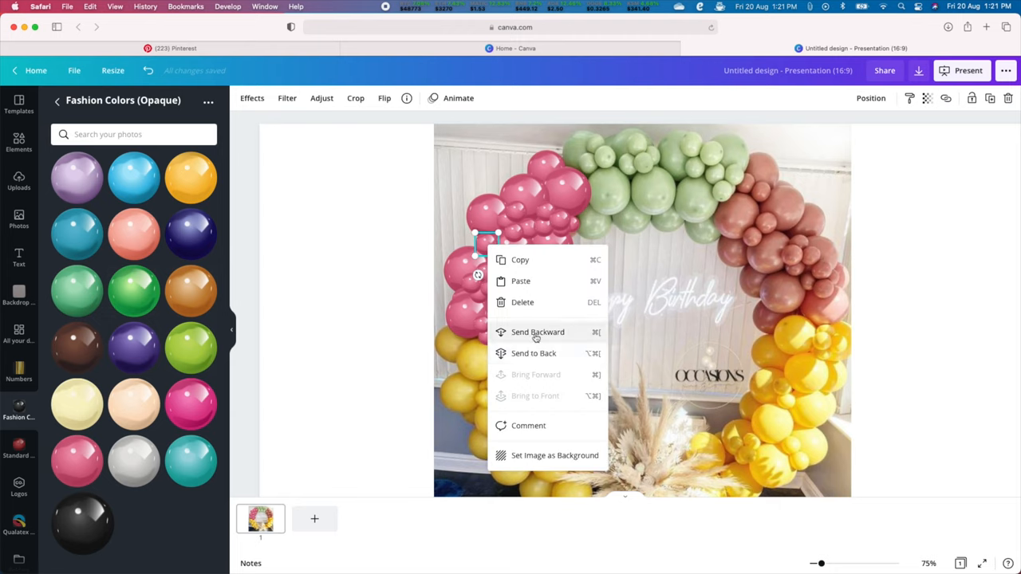
left_click(402, 153)
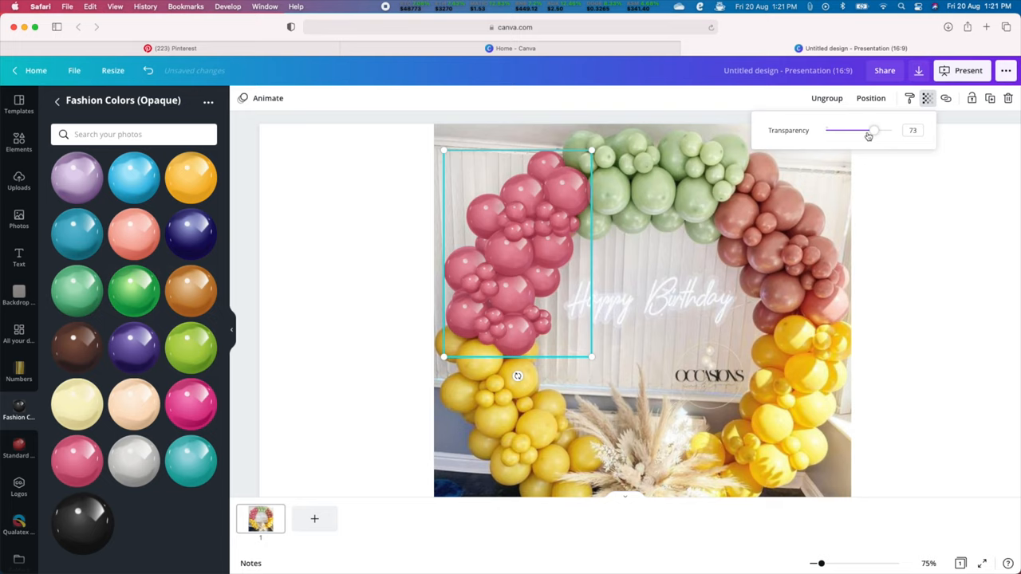
Bring the pink balloon cluster back to 100 transparency so it is fully opaque.
left_click_drag(875, 131, 826, 131)
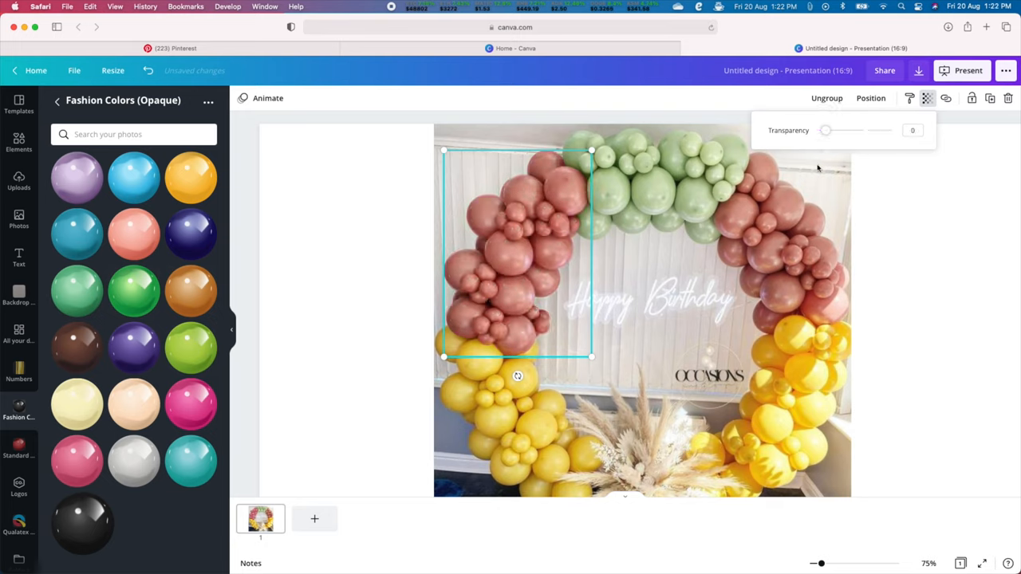
left_click_drag(826, 131, 892, 130)
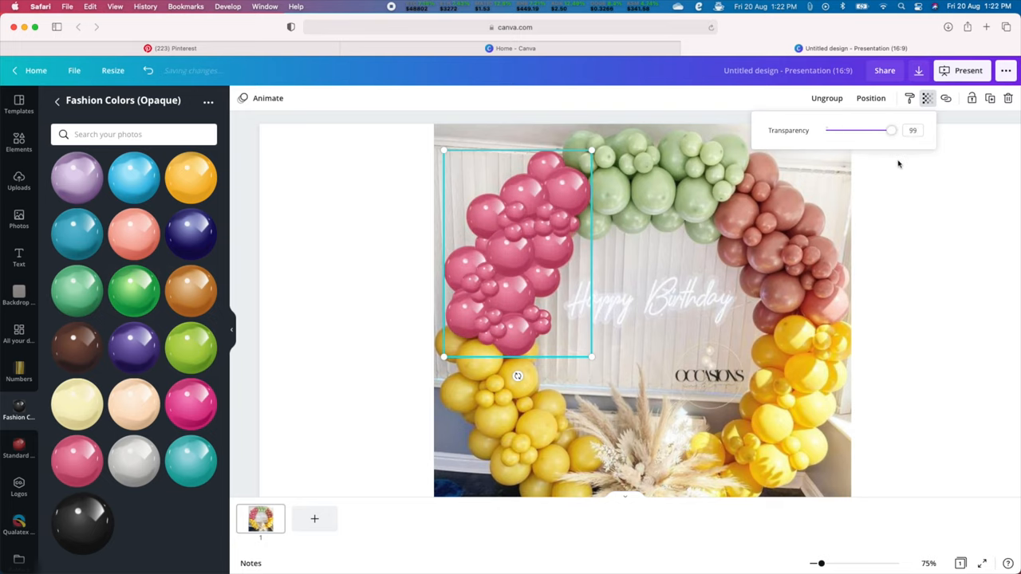
left_click_drag(890, 131, 894, 130)
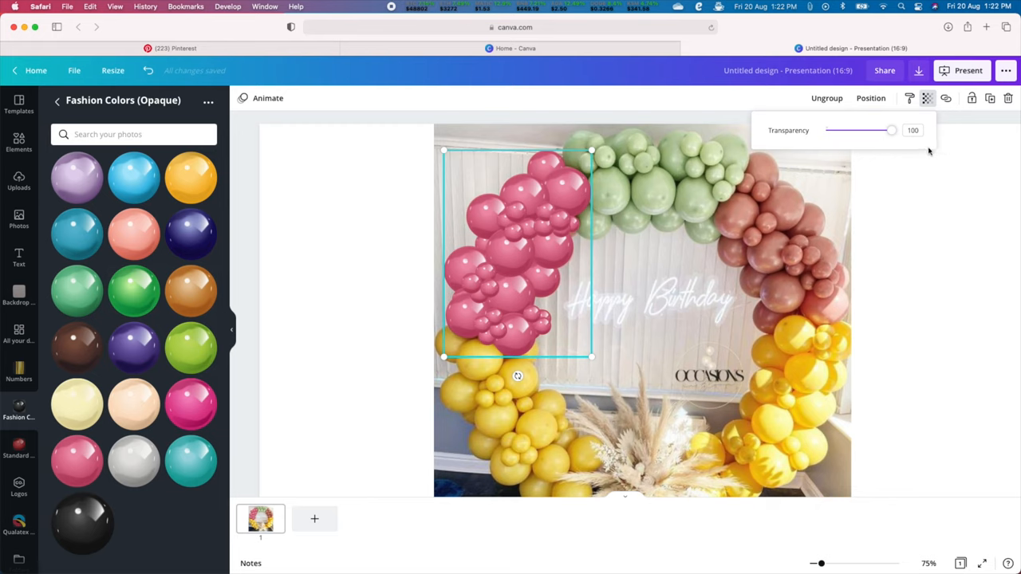
left_click(567, 192)
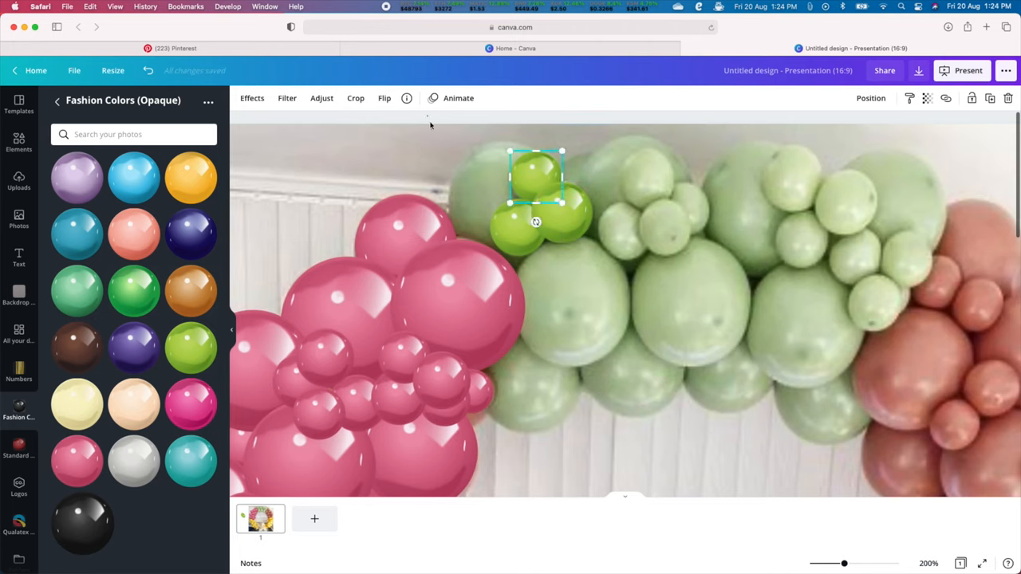
Place, enlarge and settle lime-green balloons across the hoop's green top section.
left_click_drag(536, 177, 669, 210)
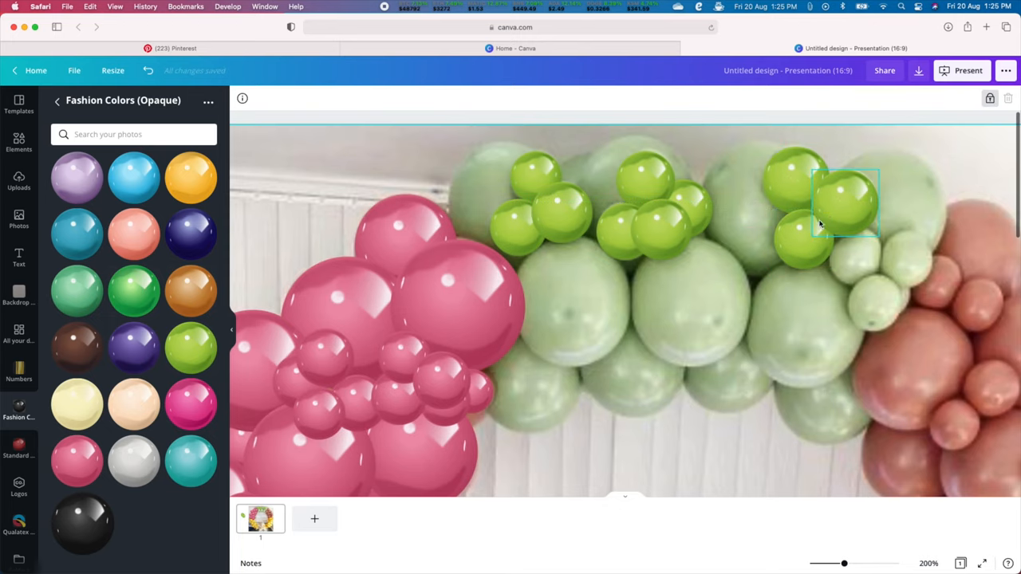
left_click_drag(846, 205, 806, 240)
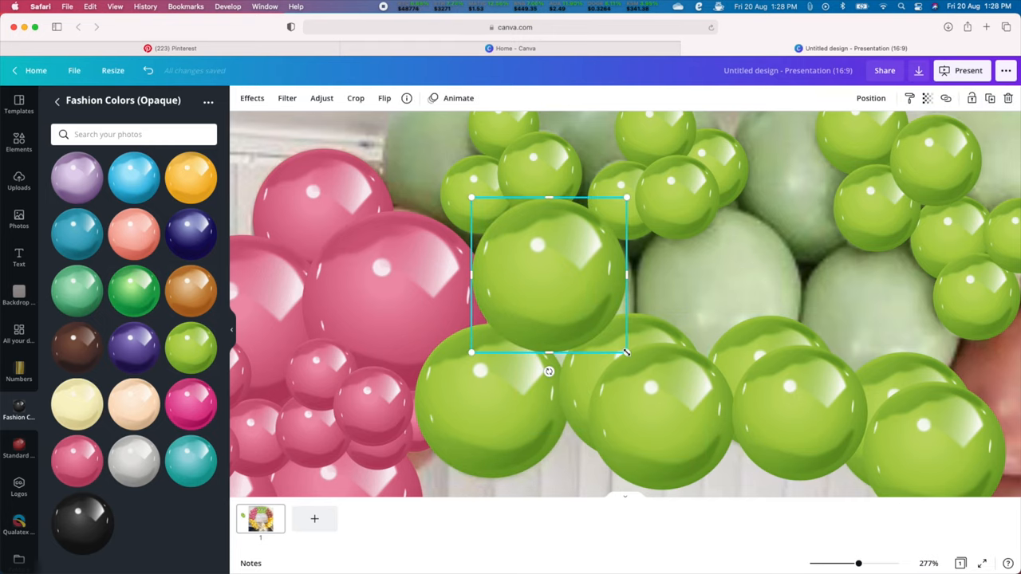
left_click_drag(549, 274, 868, 302)
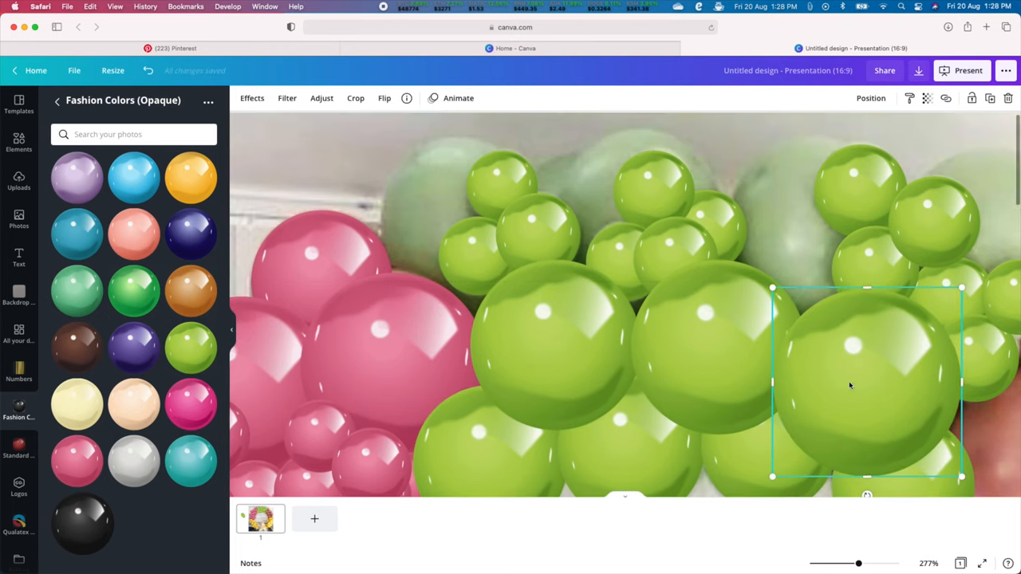
left_click_drag(865, 383, 587, 375)
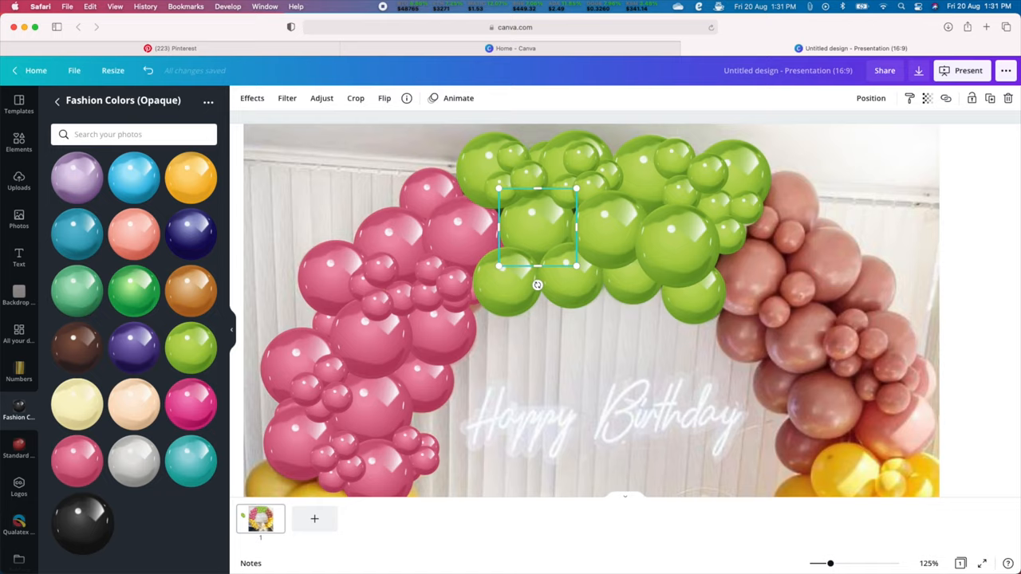
left_click_drag(536, 226, 613, 223)
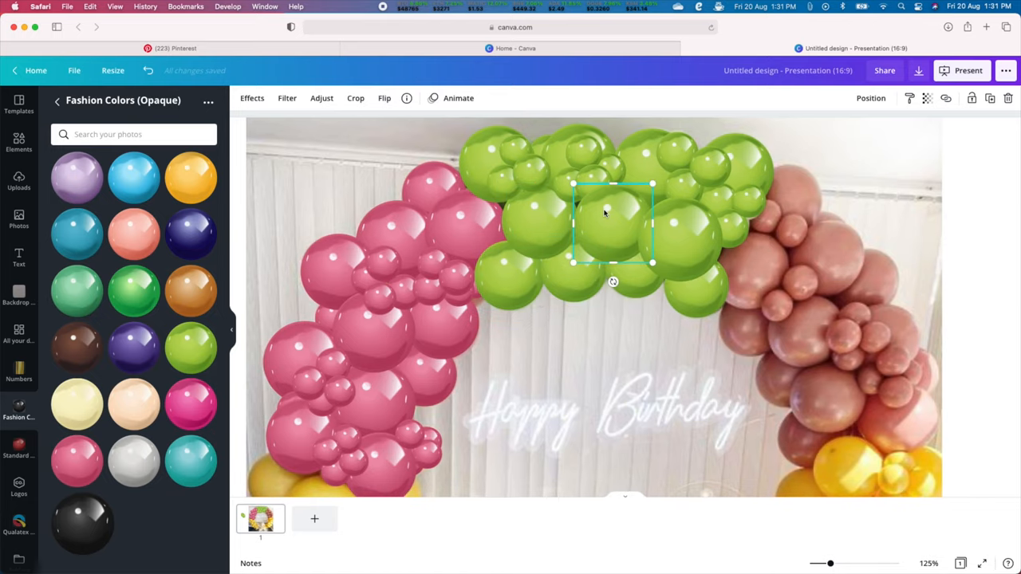
left_click_drag(613, 224, 636, 268)
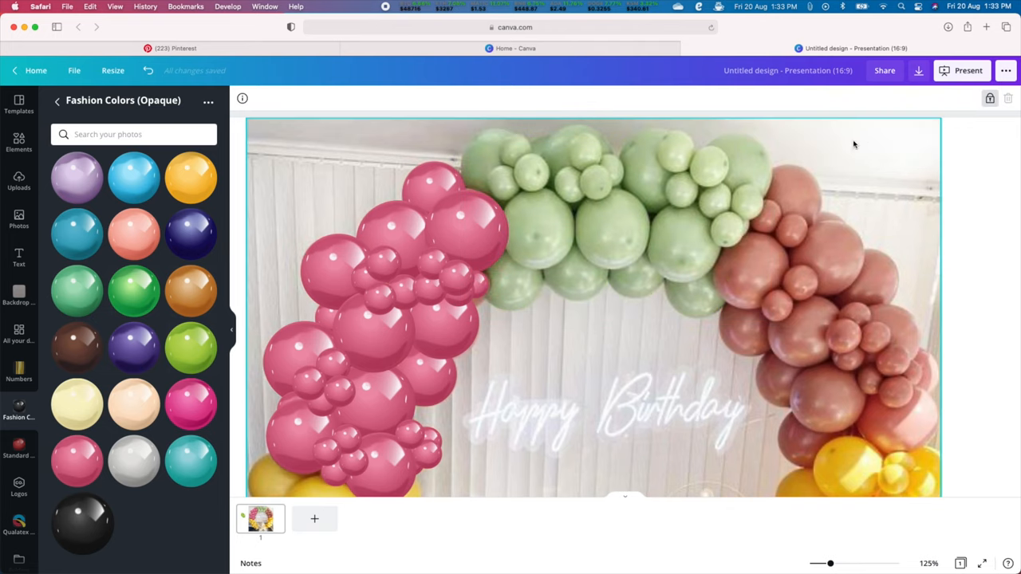
left_click(527, 300)
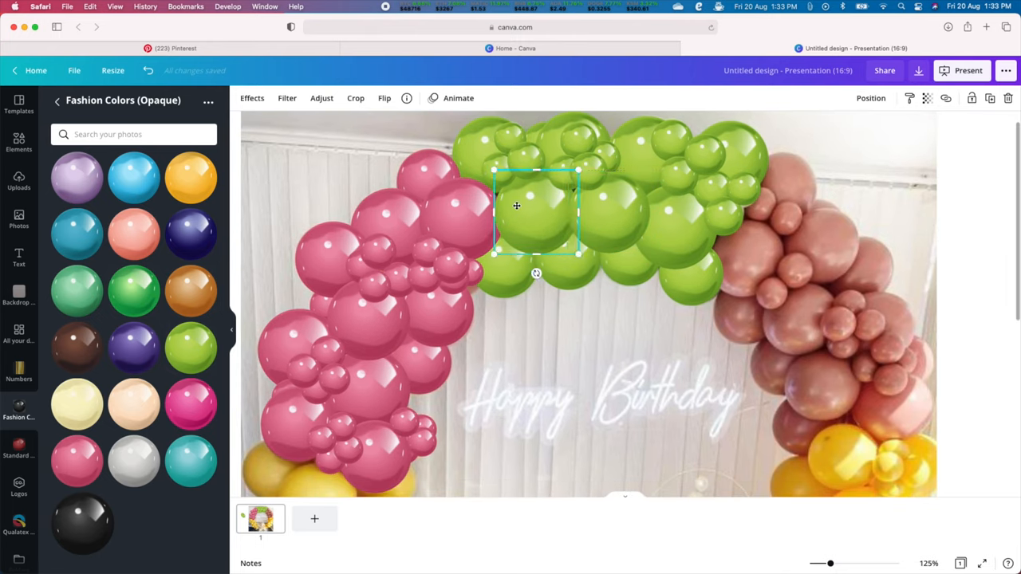
left_click(832, 156)
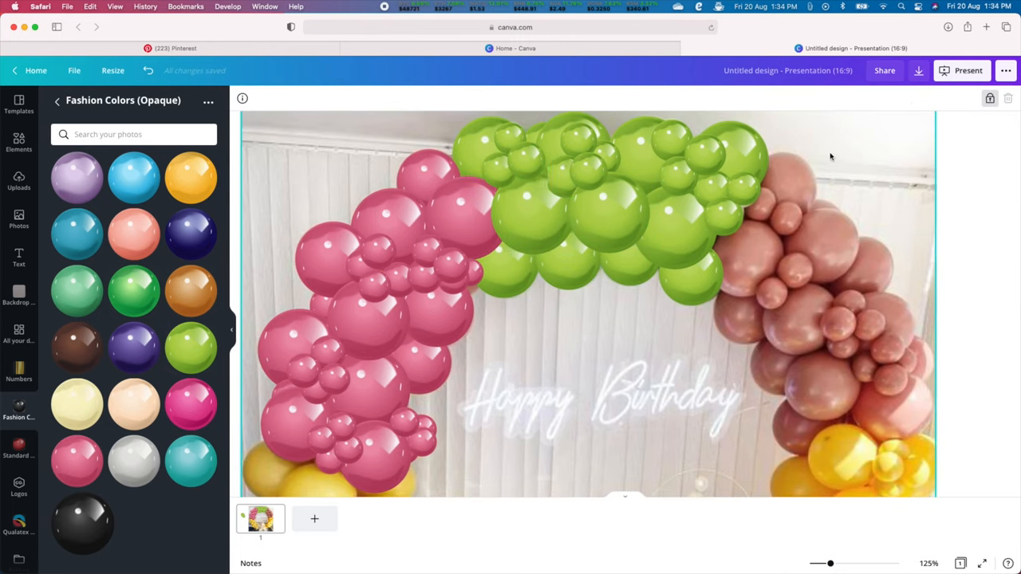
left_click(909, 99)
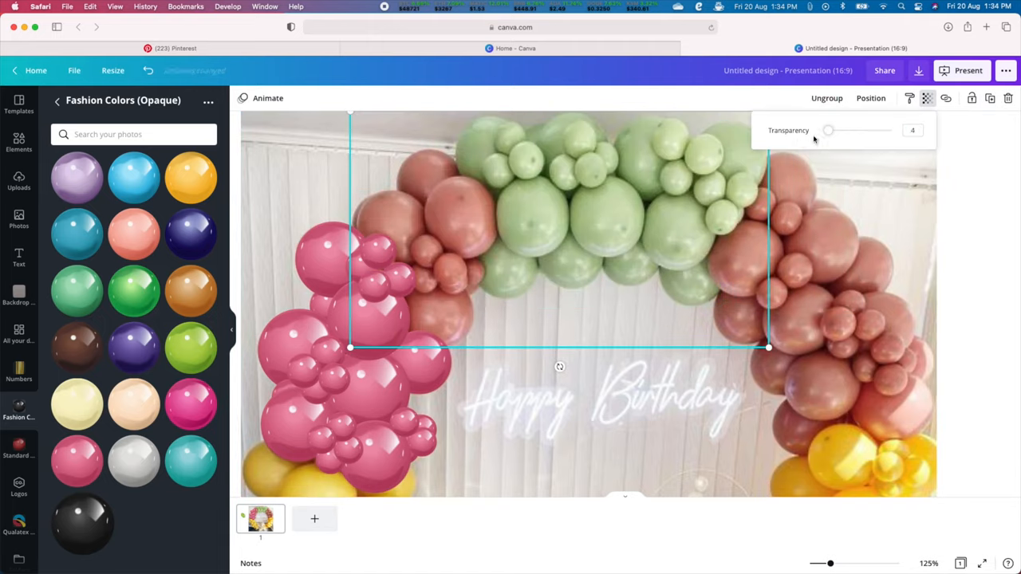
left_click_drag(828, 131, 890, 131)
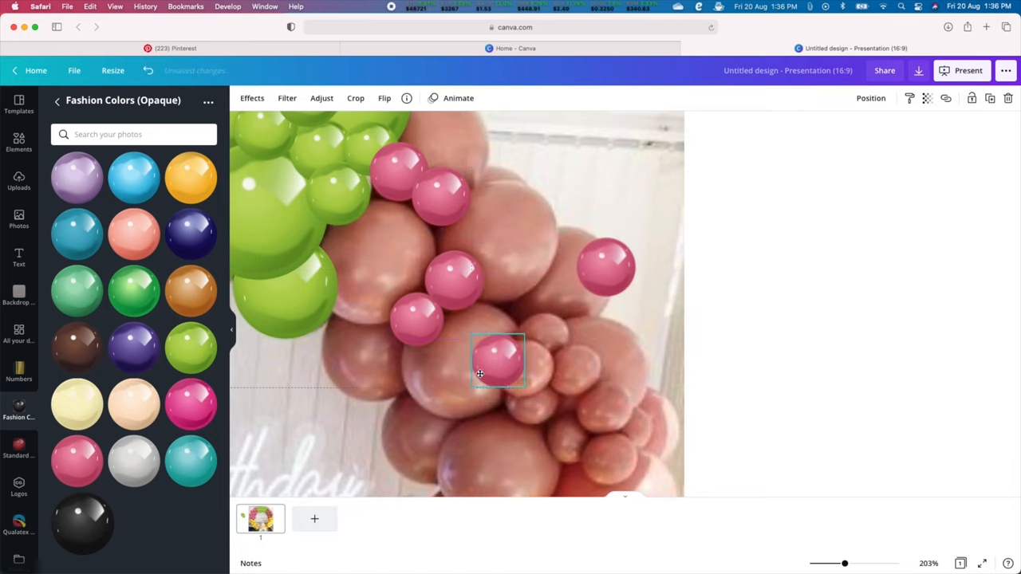
Position and enlarge pink balloons over the right-hand rose section beside the green cluster.
left_click_drag(498, 361, 568, 373)
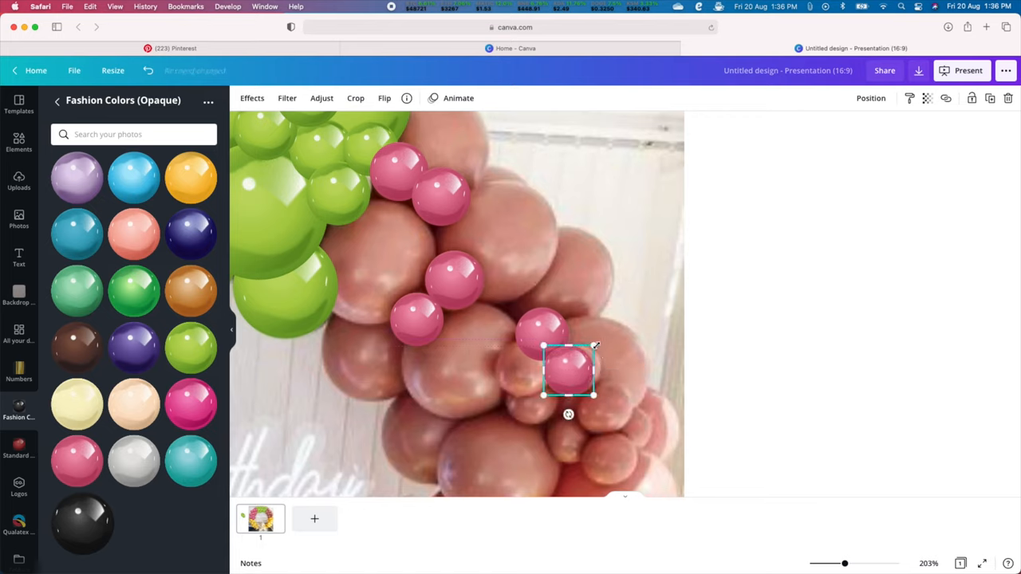
left_click_drag(568, 373, 531, 395)
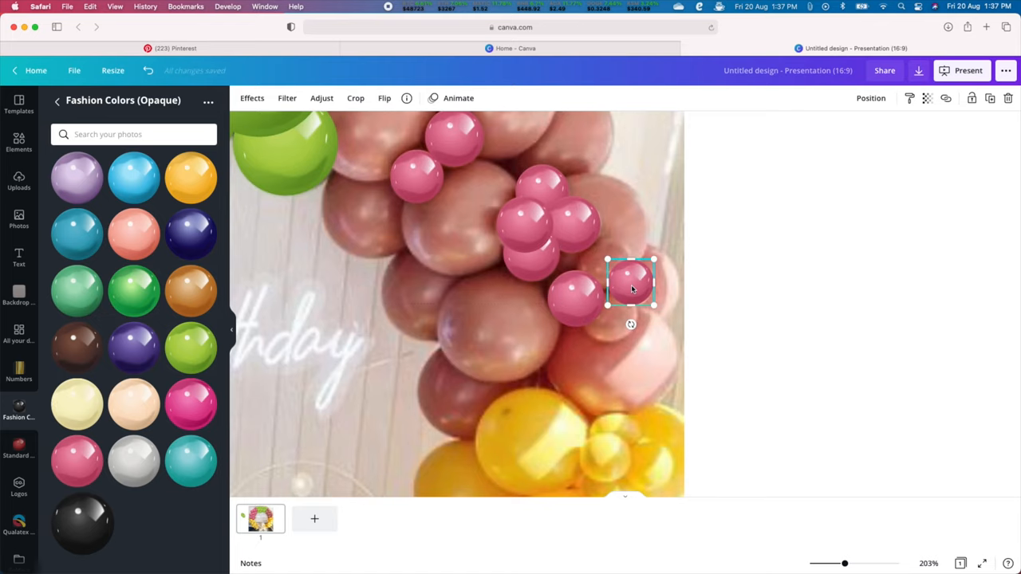
left_click_drag(631, 284, 610, 306)
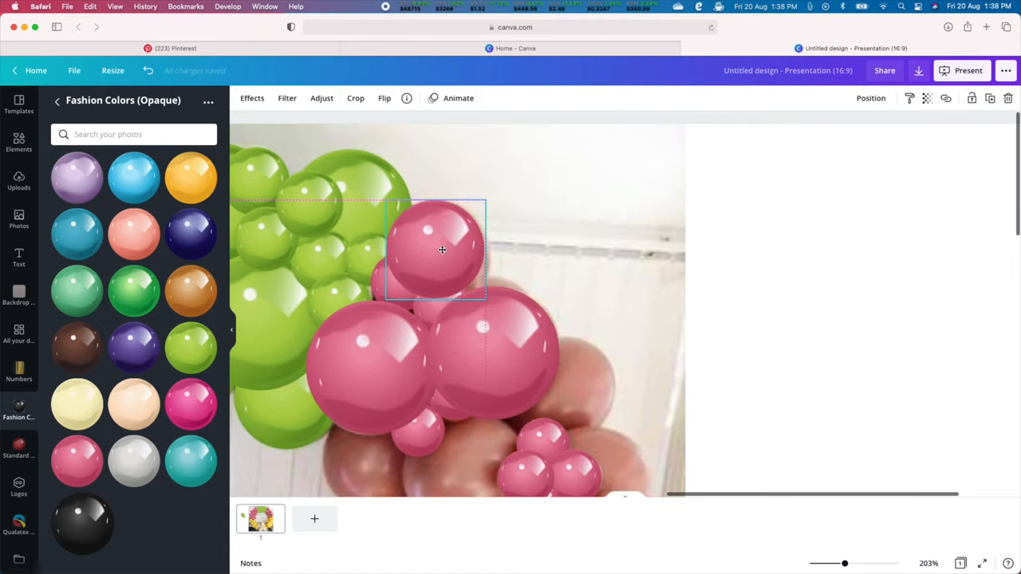
left_click_drag(440, 249, 491, 279)
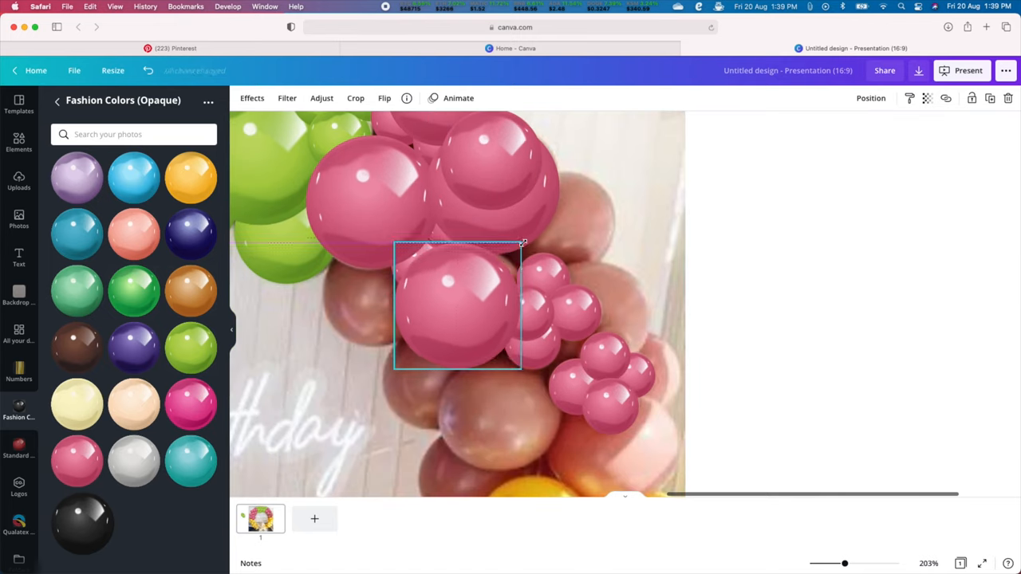
Enlarge and place large pink balloons down to the yellow section.
left_click_drag(457, 306, 558, 230)
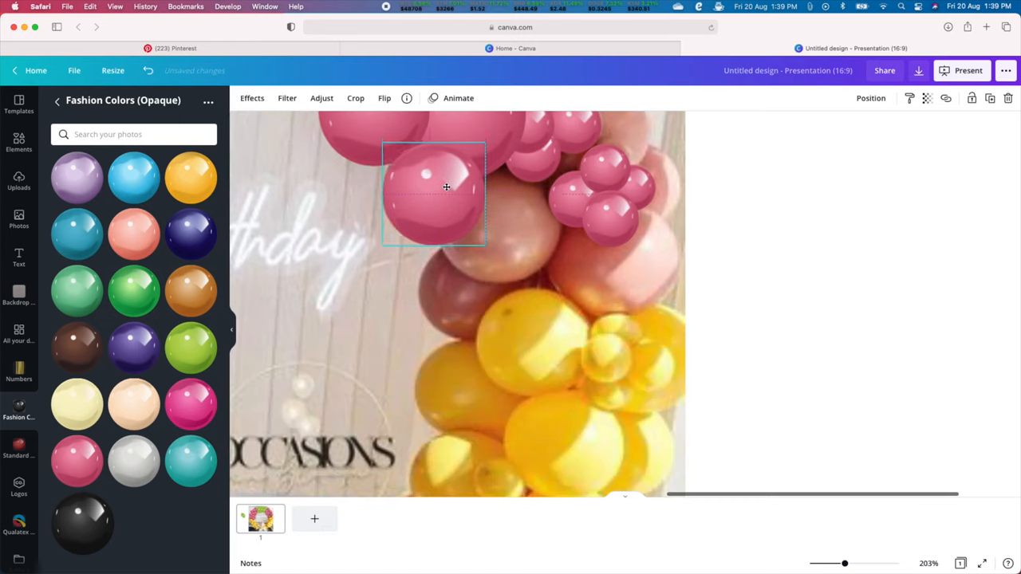
left_click_drag(434, 195, 498, 223)
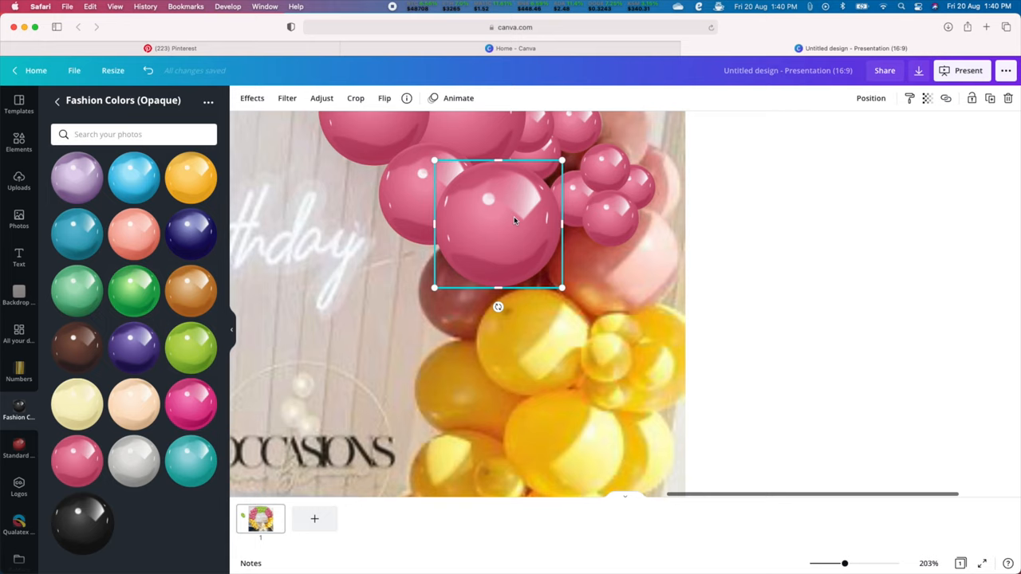
left_click_drag(498, 223, 471, 287)
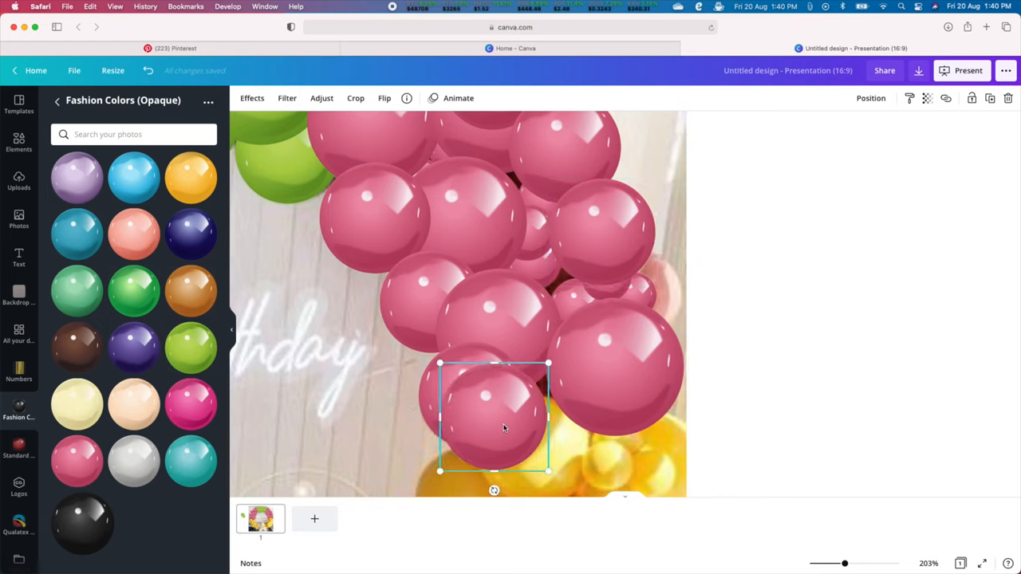
left_click_drag(495, 415, 471, 396)
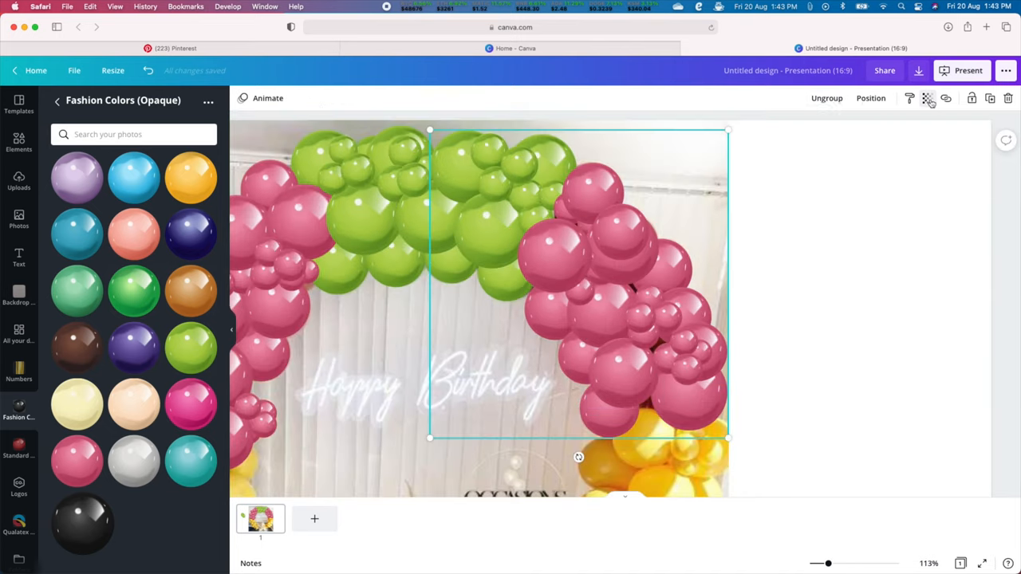
Lower the pink balloon group's transparency to line it up with the photo beneath.
left_click(927, 97)
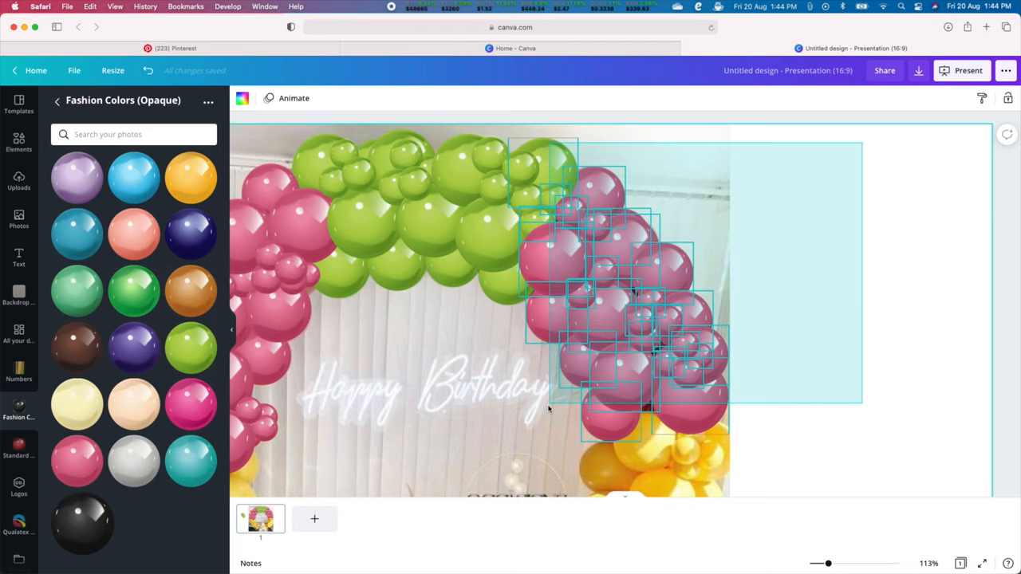
left_click(926, 99)
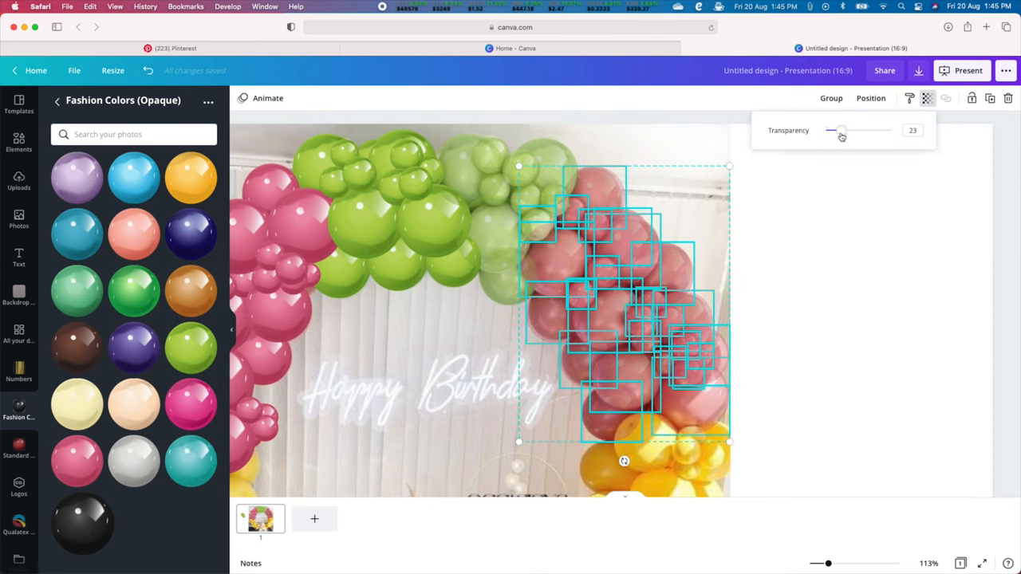
left_click_drag(839, 131, 891, 131)
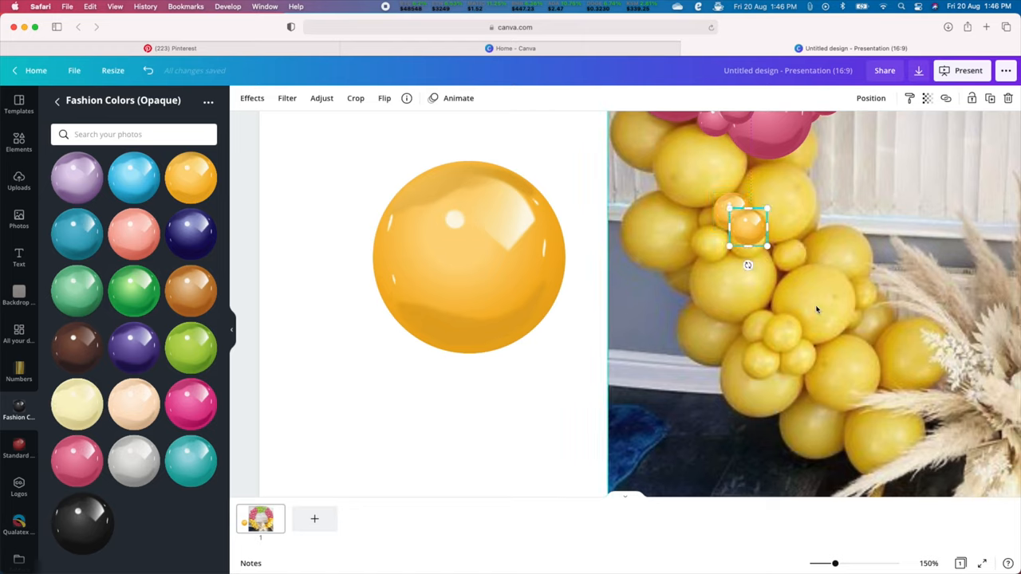
Place and resize glossy orange balloons over the yellow photo balloons beside the pampas.
left_click_drag(747, 226, 747, 240)
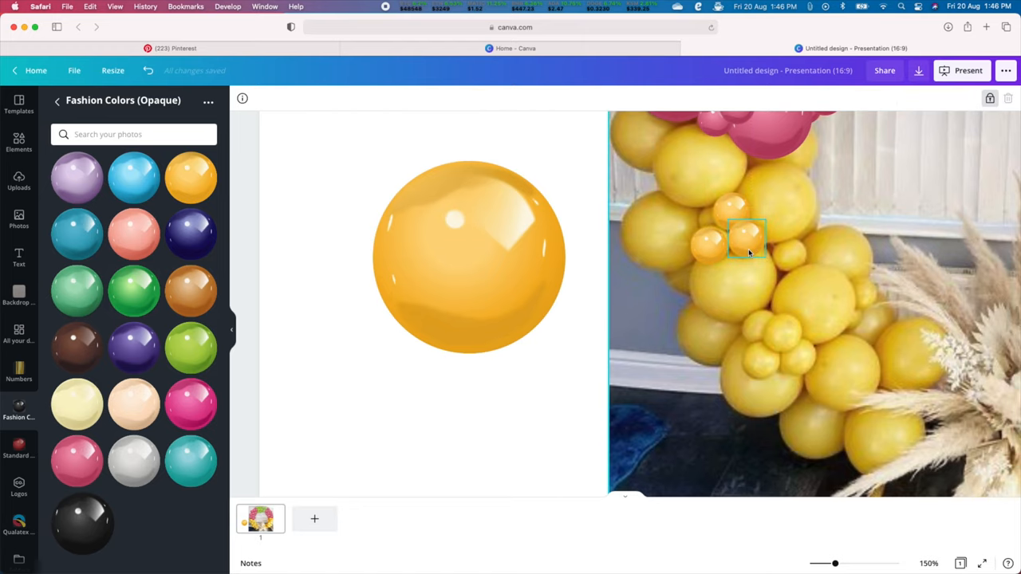
left_click(747, 237)
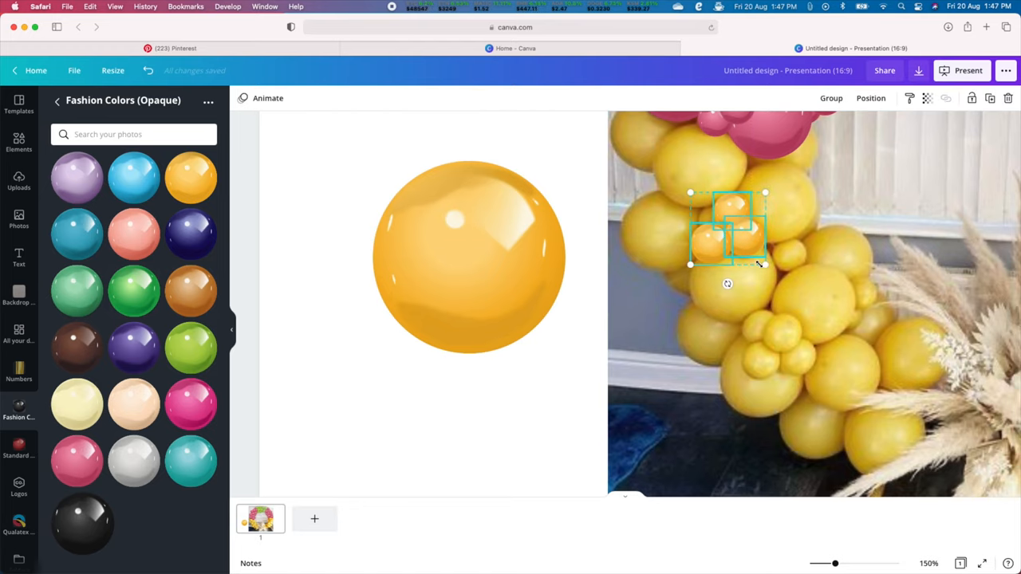
left_click_drag(726, 226, 827, 375)
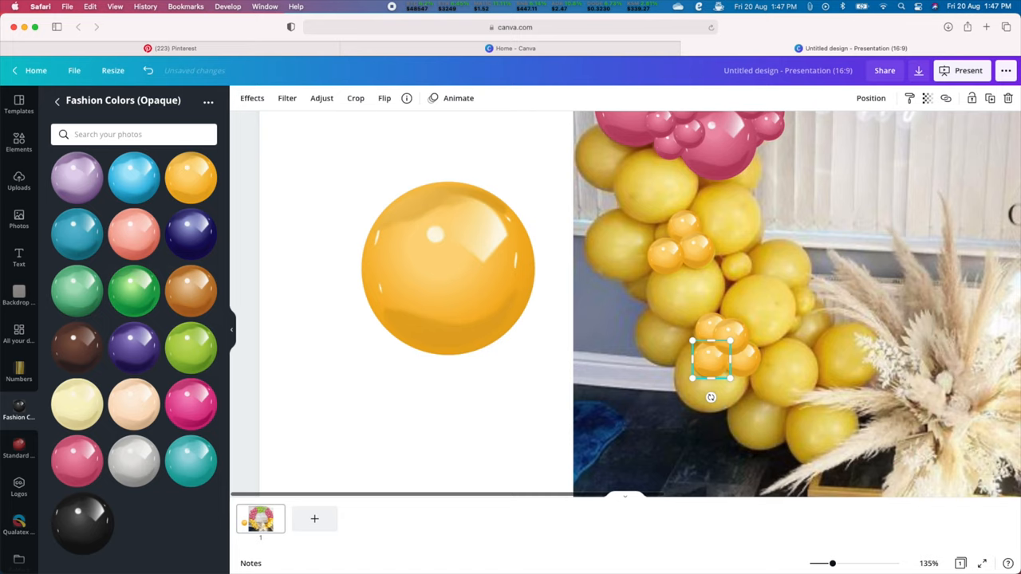
left_click_drag(710, 359, 734, 271)
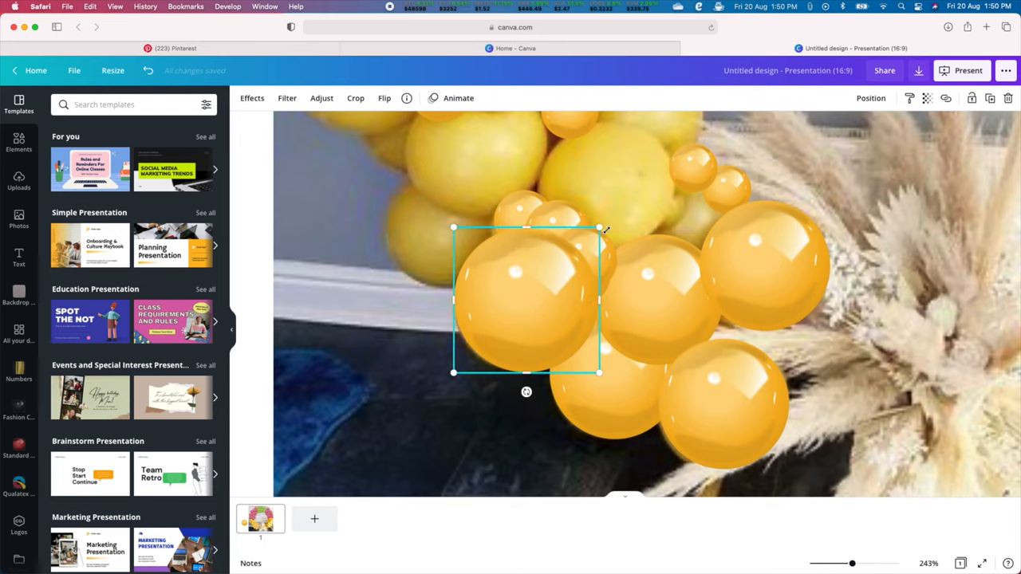
left_click_drag(527, 300, 645, 243)
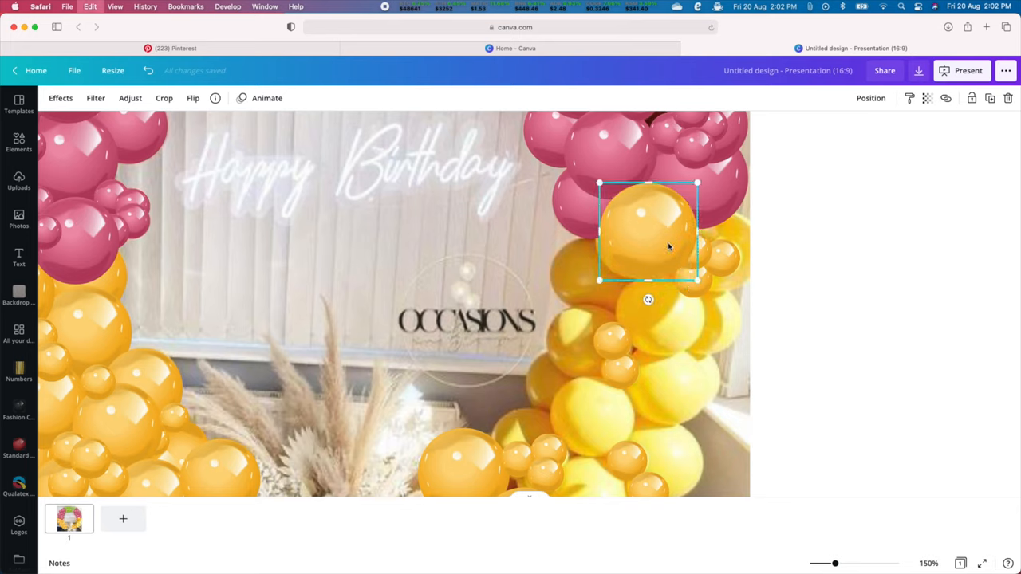
Move orange balloons up to meet the pink cluster on the hoop's right side.
left_click_drag(647, 232, 592, 275)
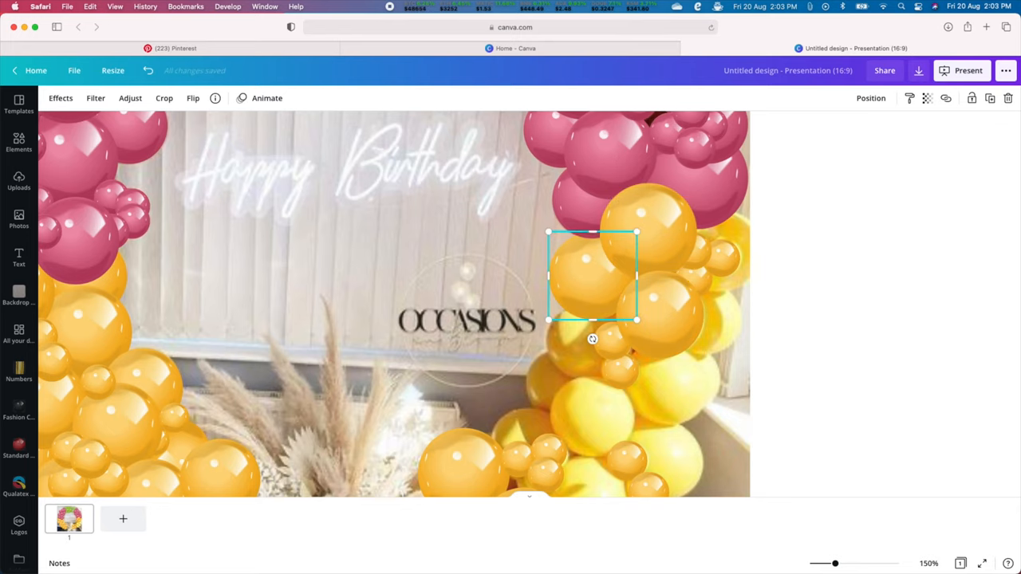
left_click_drag(592, 274, 559, 390)
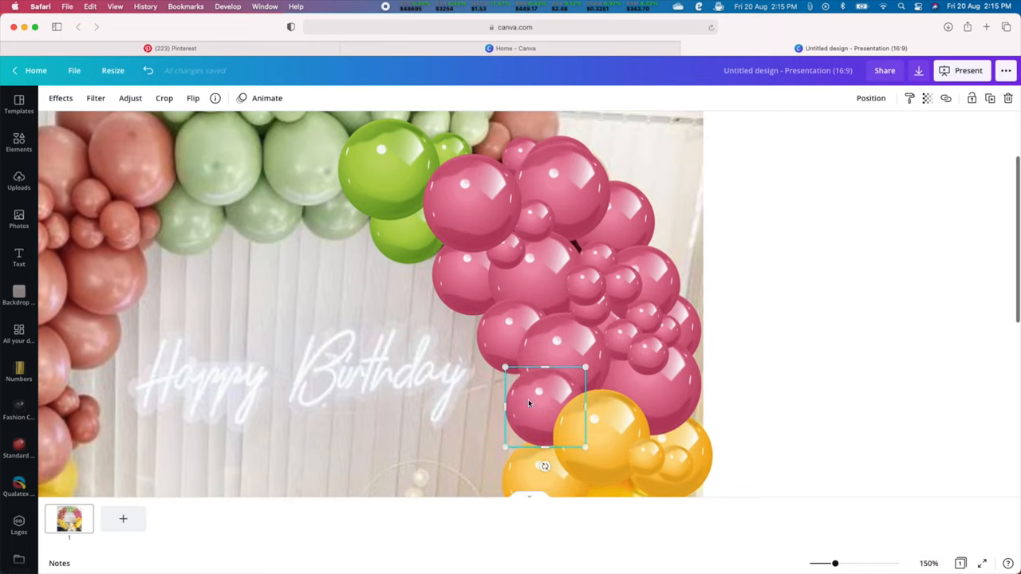
left_click_drag(545, 407, 609, 227)
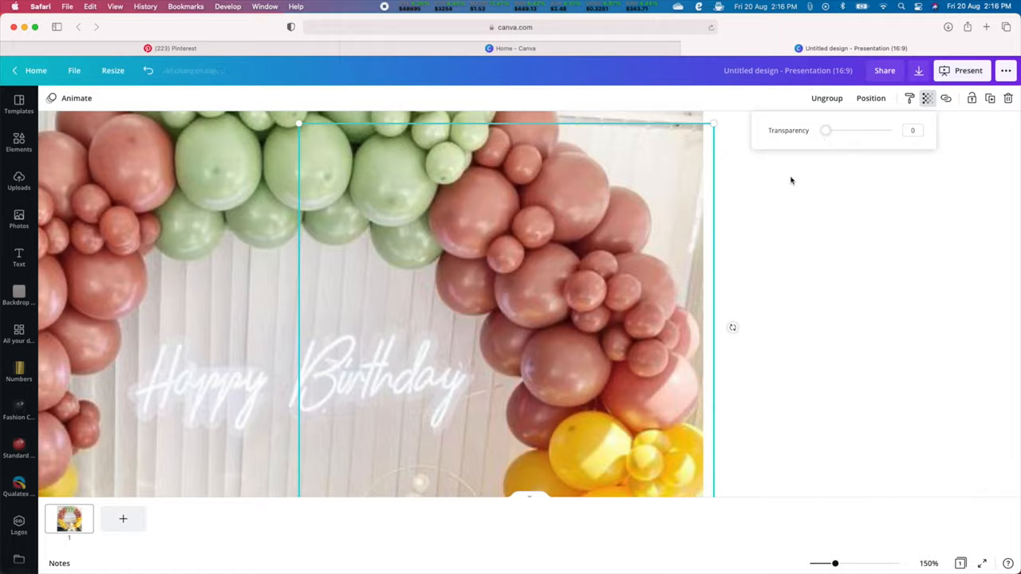
left_click_drag(827, 130, 891, 131)
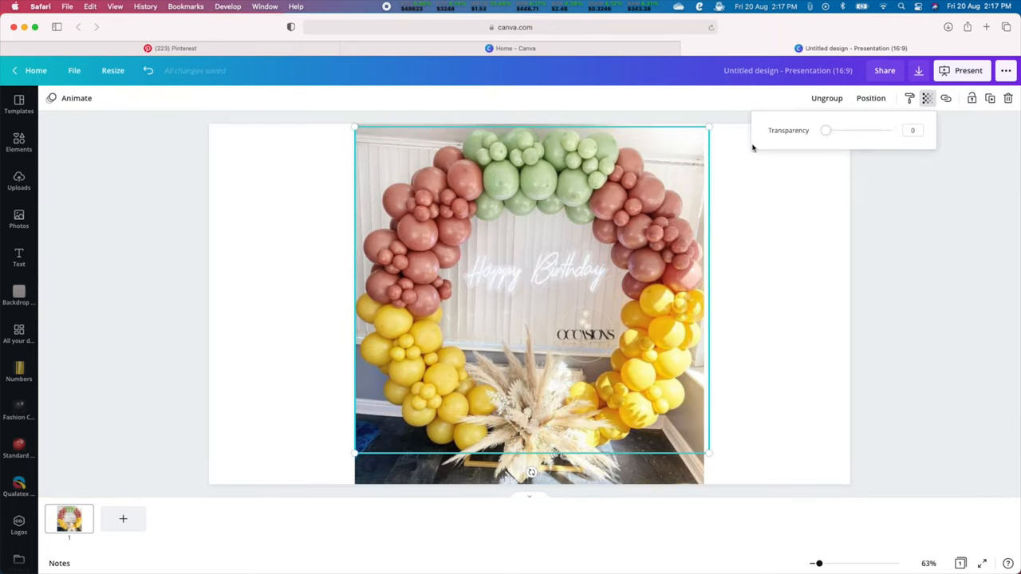
left_click_drag(827, 131, 892, 131)
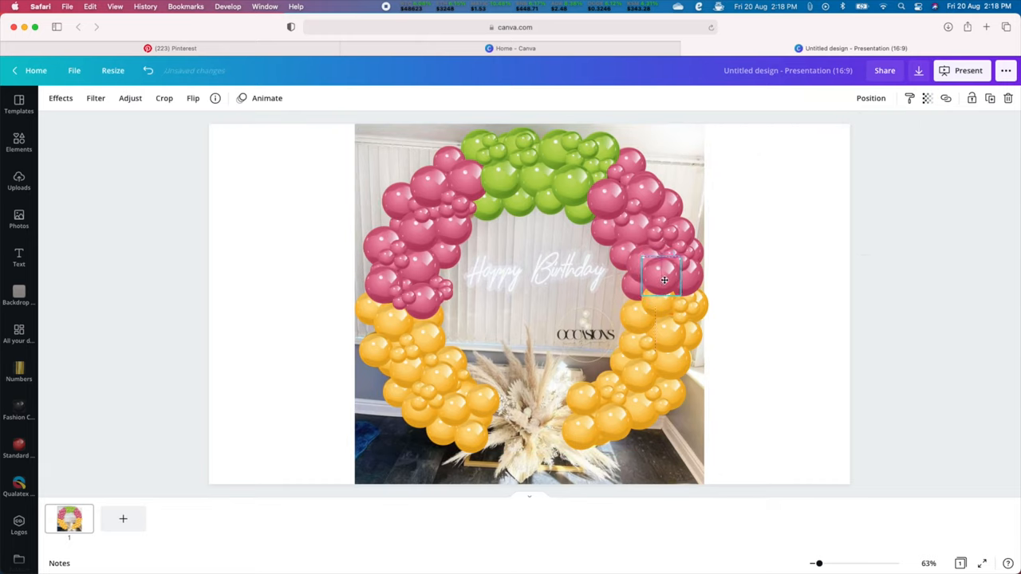
left_click(856, 185)
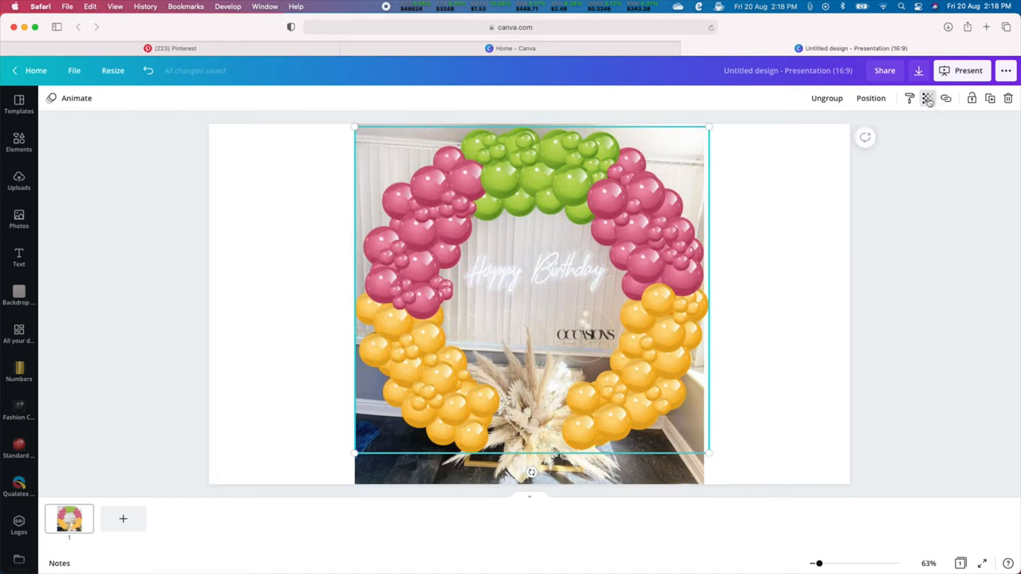
left_click(927, 99)
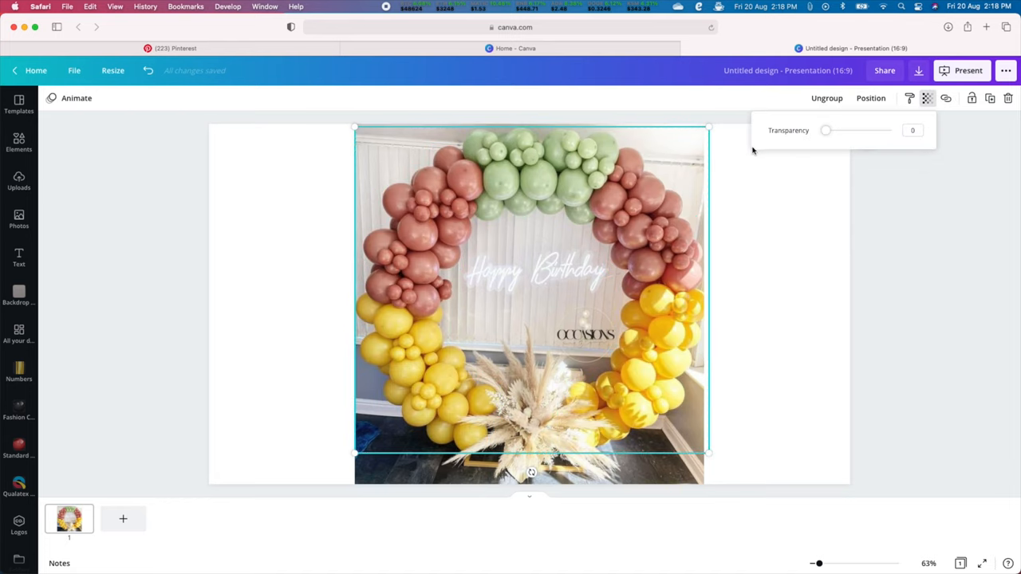
left_click_drag(826, 131, 875, 131)
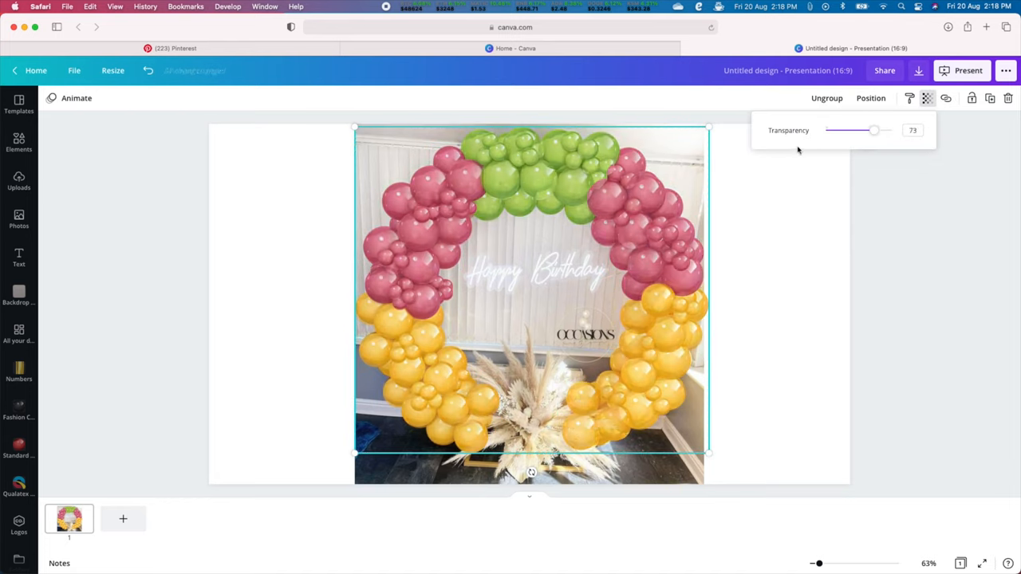
left_click_drag(874, 131, 868, 131)
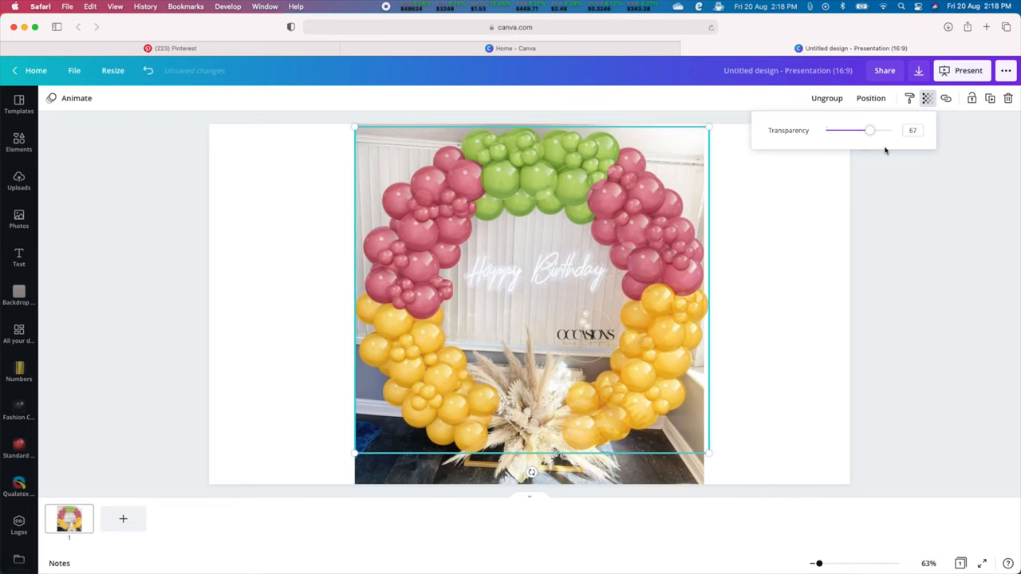
left_click_drag(870, 130, 832, 131)
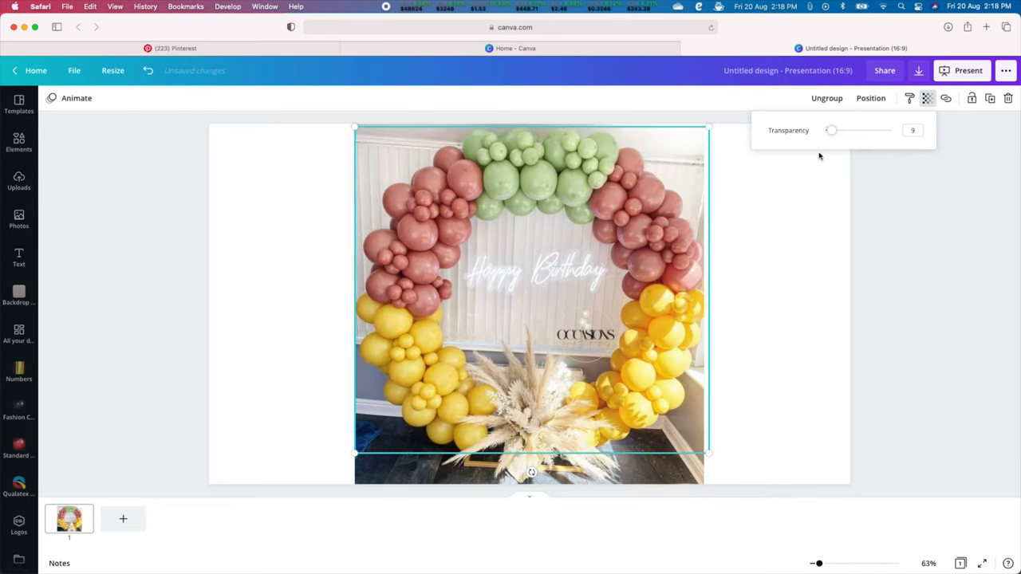
left_click_drag(833, 131, 887, 131)
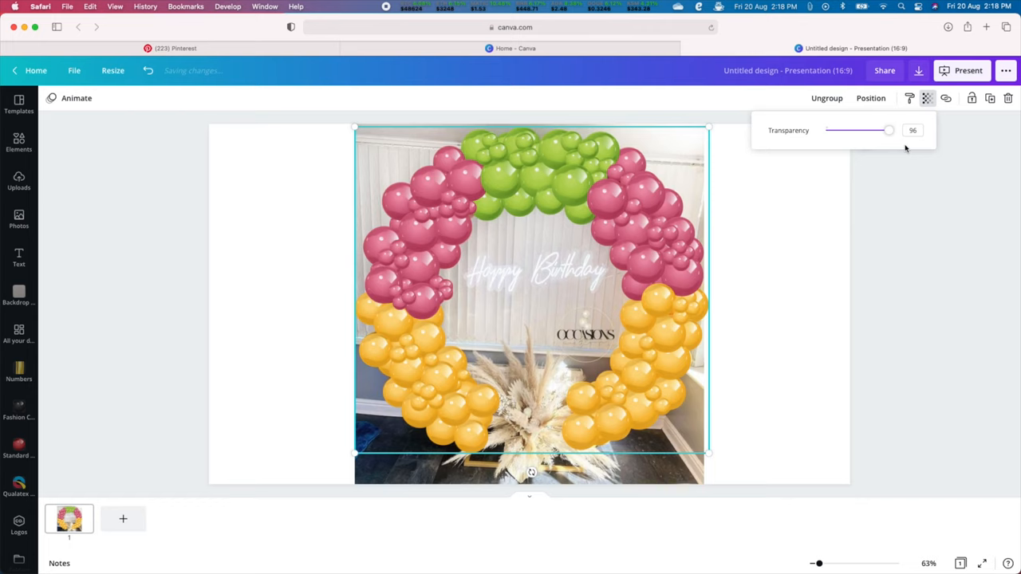
left_click_drag(889, 131, 826, 131)
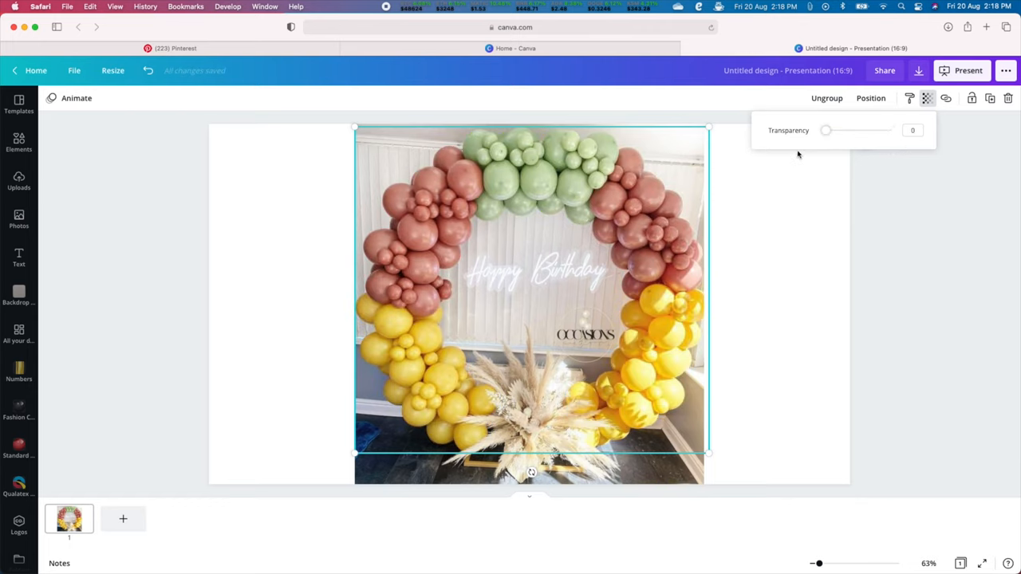
left_click_drag(827, 130, 887, 131)
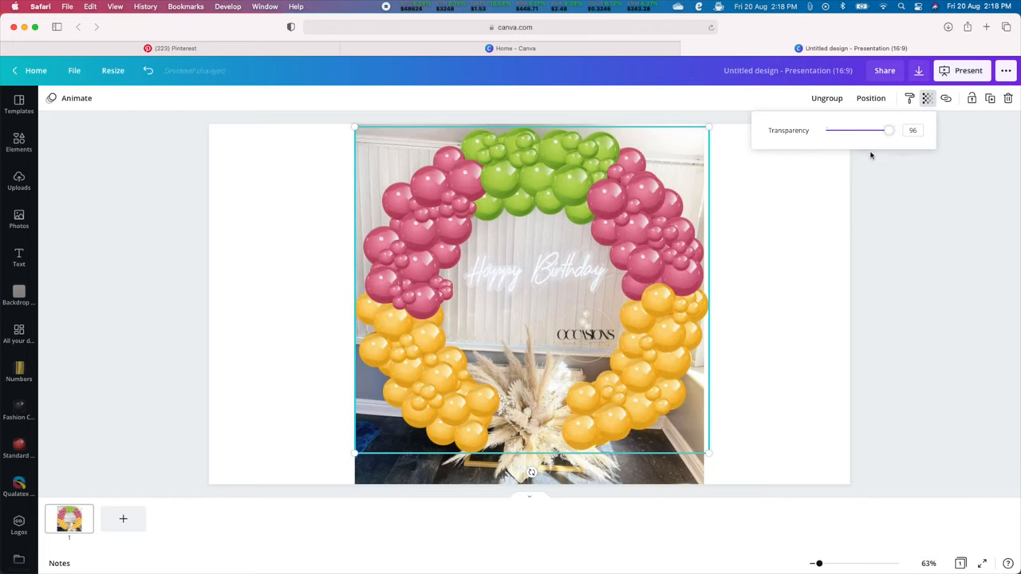
left_click_drag(887, 131, 891, 131)
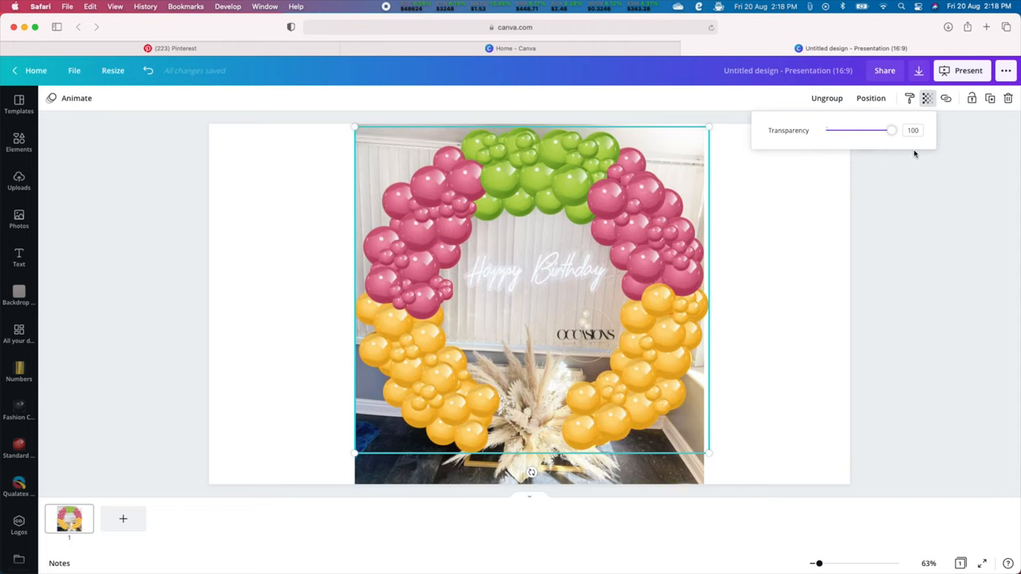
left_click_drag(890, 131, 842, 131)
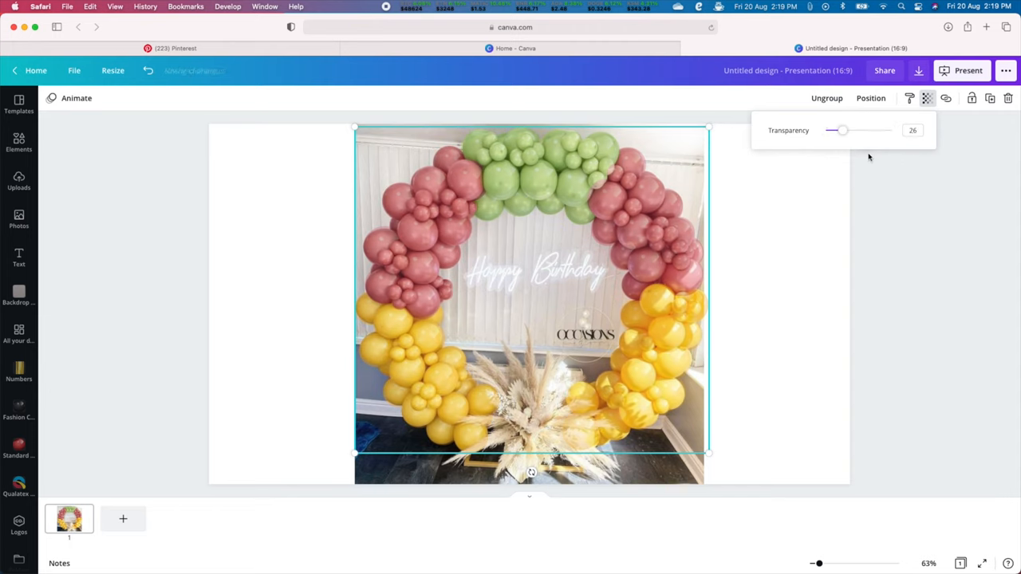
left_click_drag(845, 131, 826, 131)
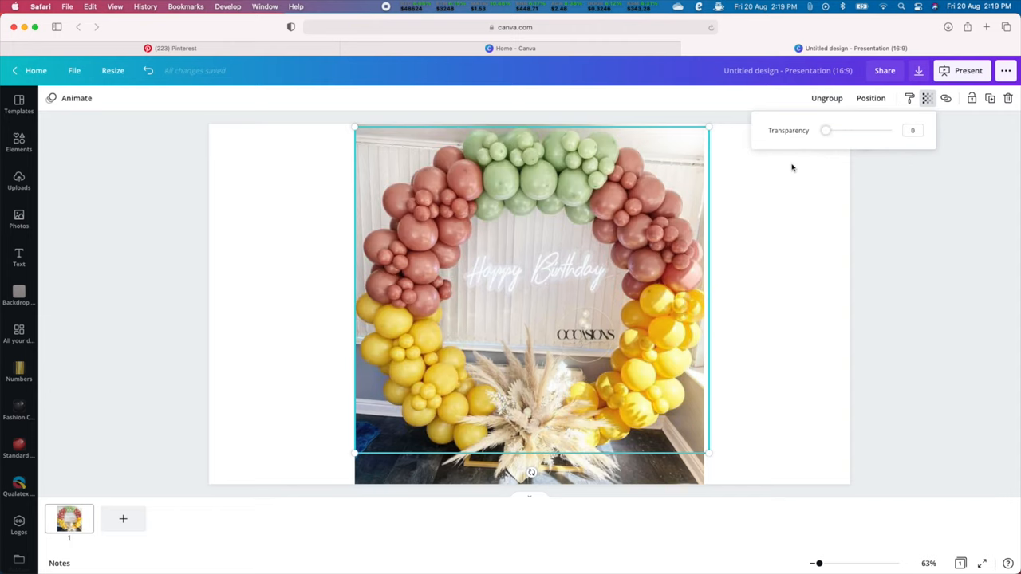
mouse_move(771, 174)
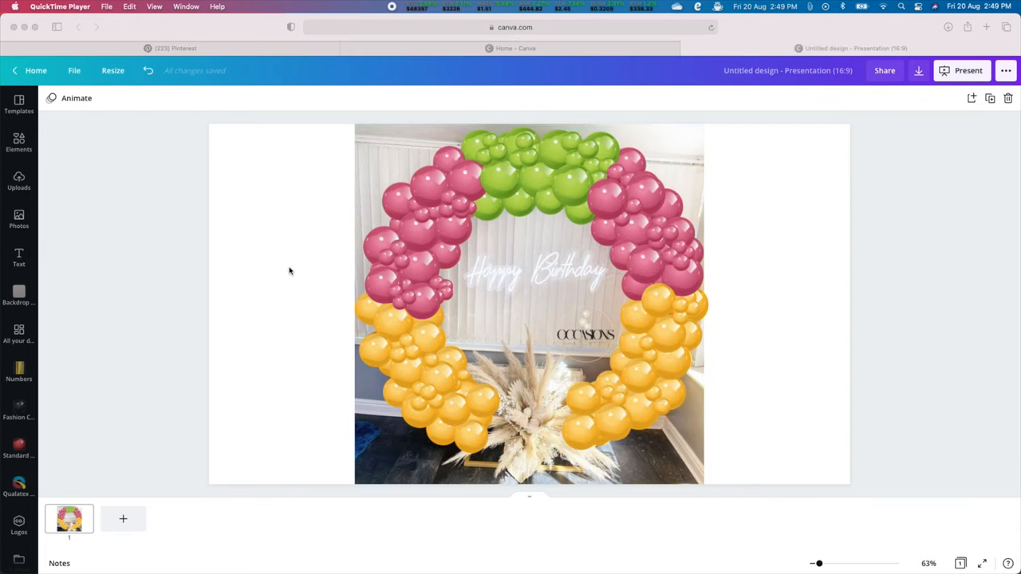
Select the balloon overlay group and open the Fashion Colors (Opaque) collection.
left_click(530, 303)
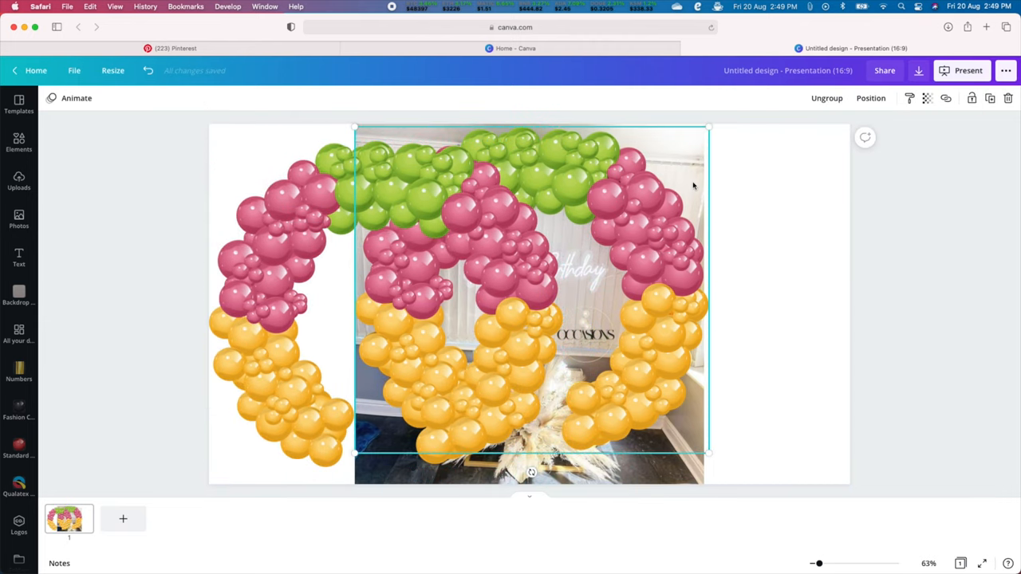
mouse_move(927, 99)
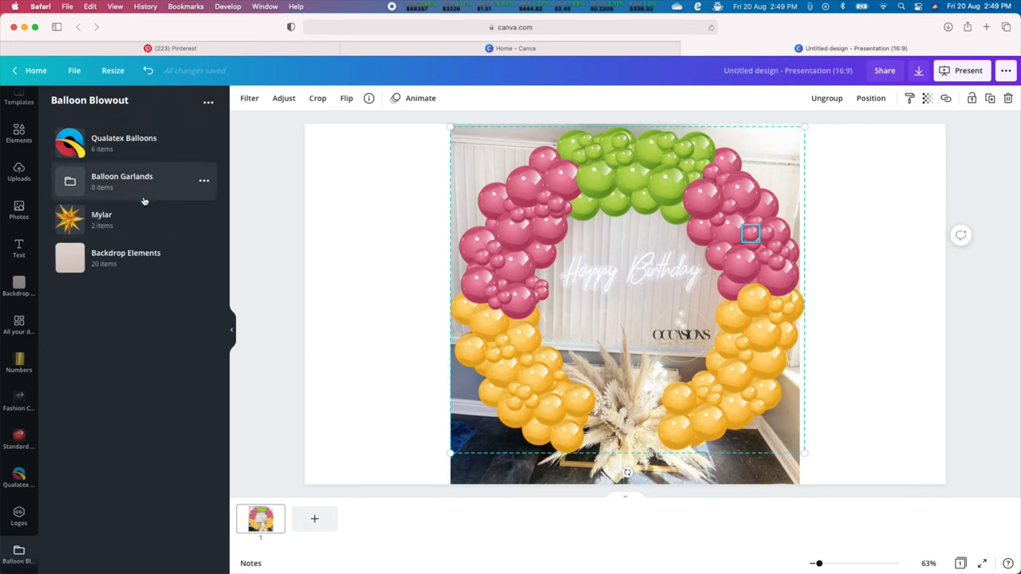
left_click(19, 402)
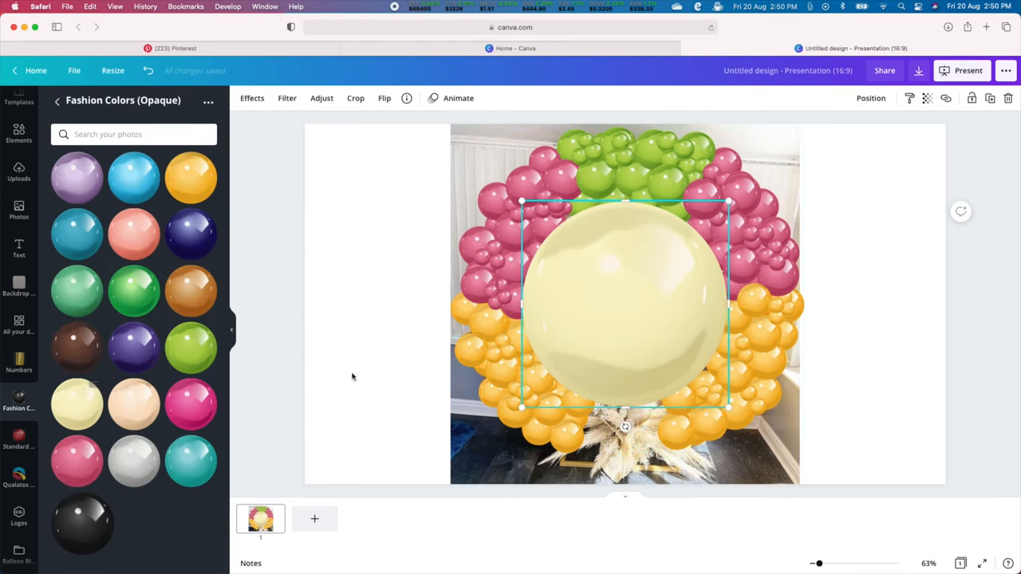
Add cream balloon copies from Fashion Colors (Opaque) over every balloon around the hoop.
left_click_drag(626, 303, 391, 319)
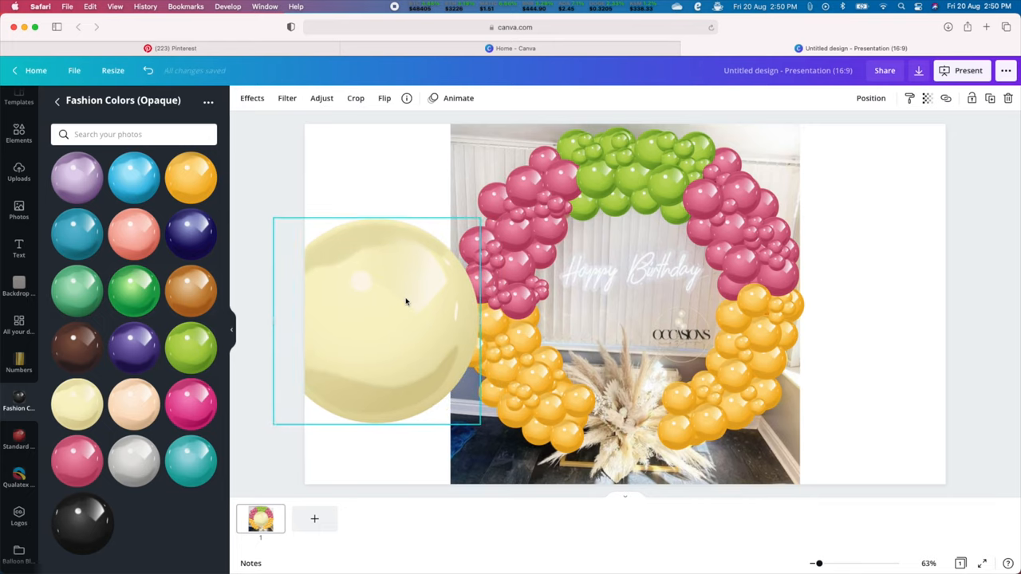
left_click(391, 320)
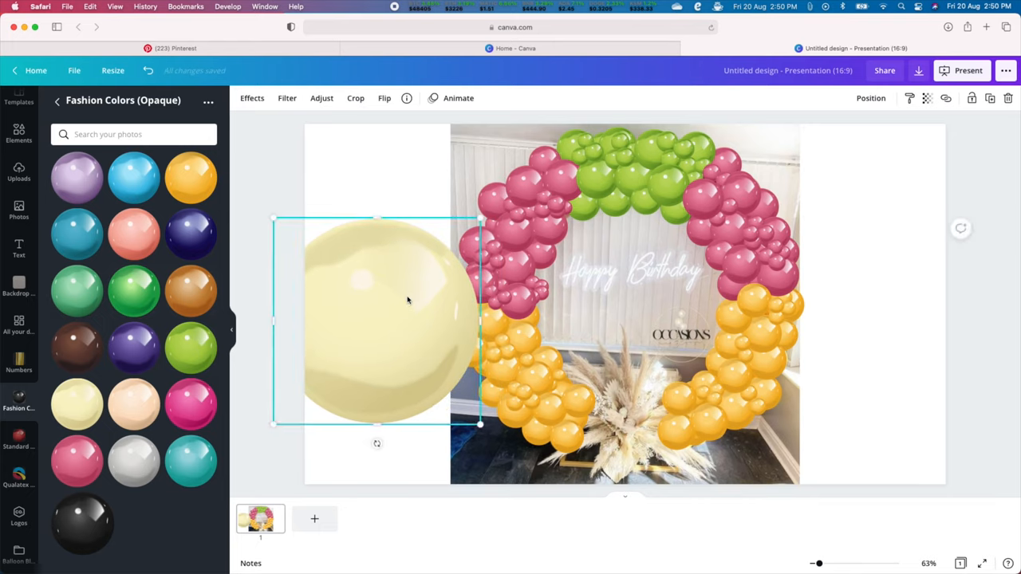
left_click(76, 402)
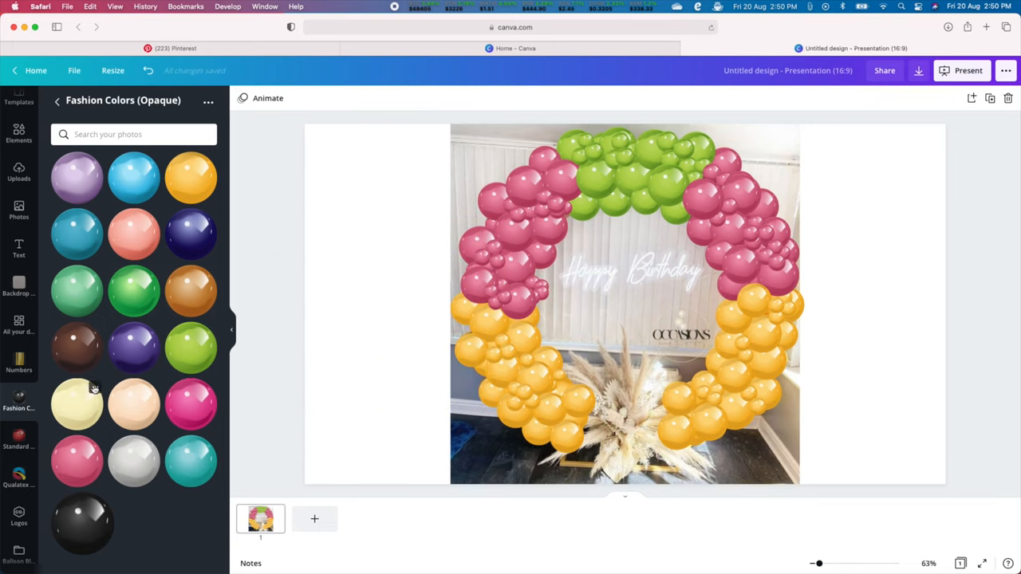
mouse_move(73, 414)
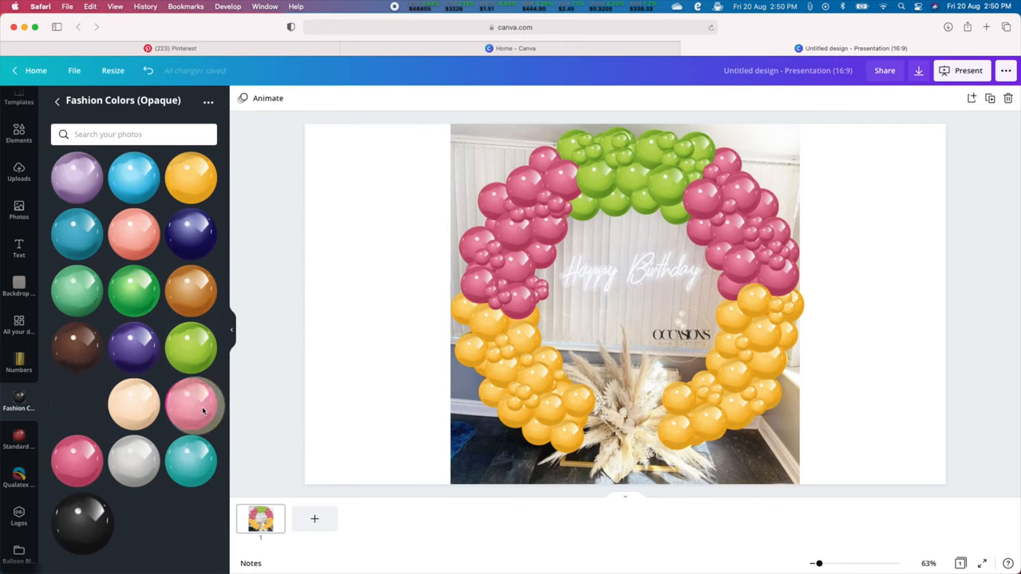
left_click(190, 405)
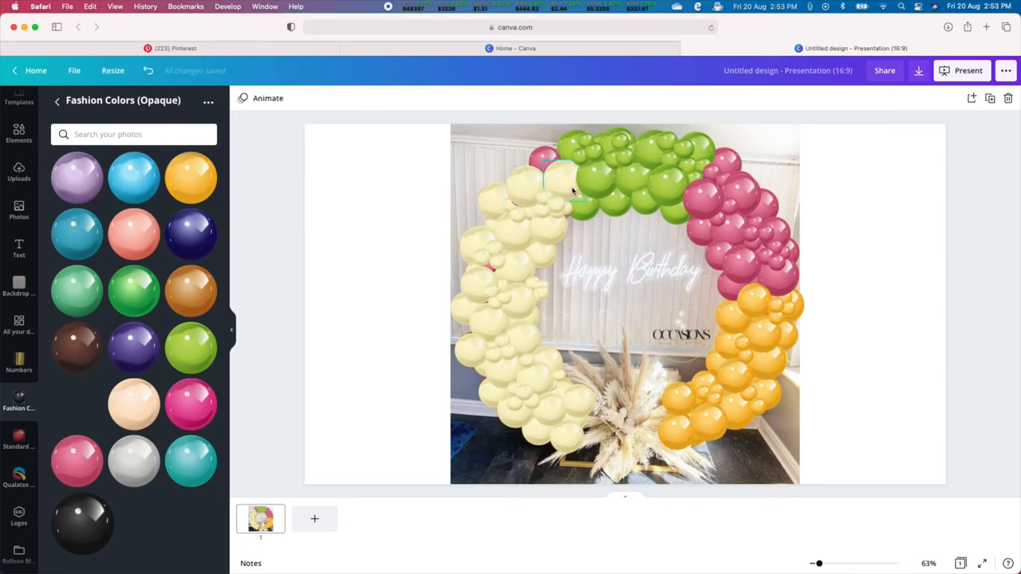
left_click(76, 405)
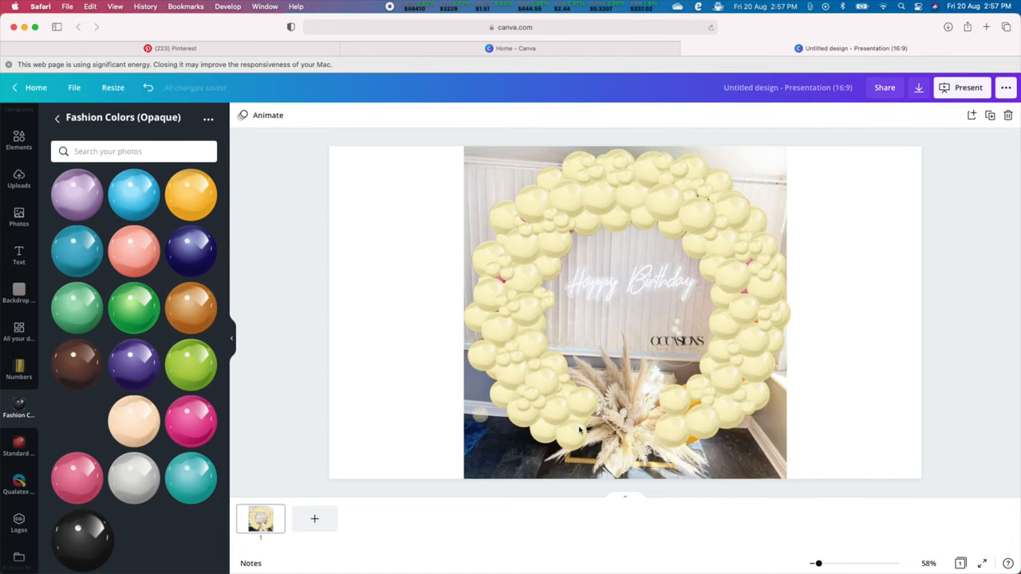
Set the cream balloon group's transparency to about 55 so pastel colours show through.
left_click(626, 311)
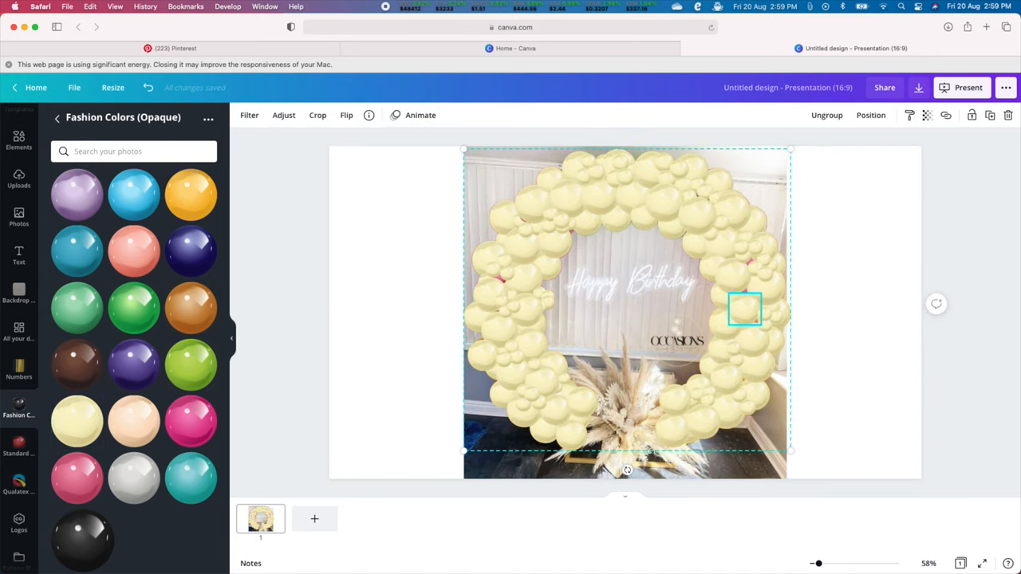
left_click(928, 115)
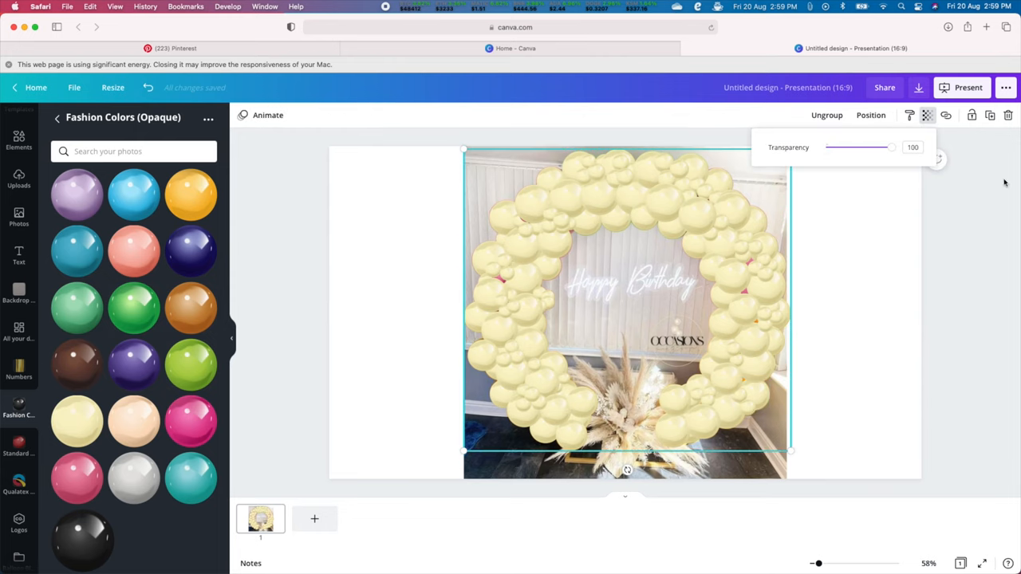
left_click_drag(892, 147, 827, 147)
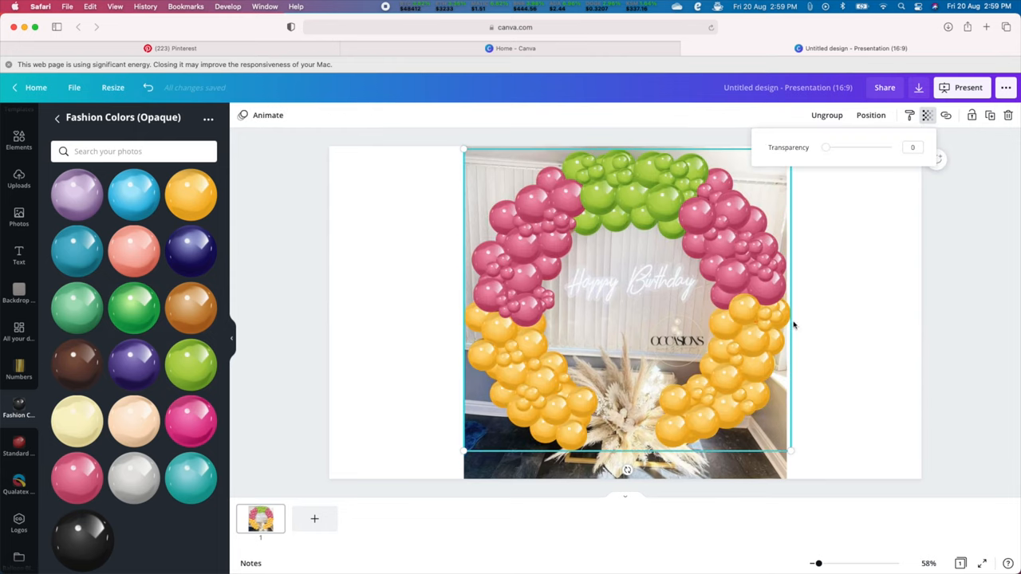
left_click_drag(827, 147, 855, 147)
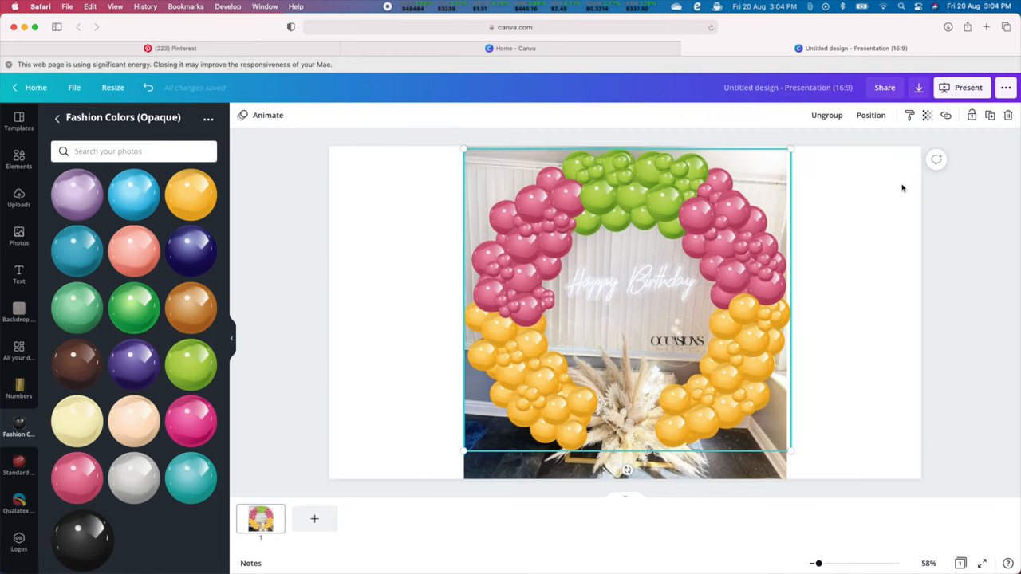
left_click(927, 115)
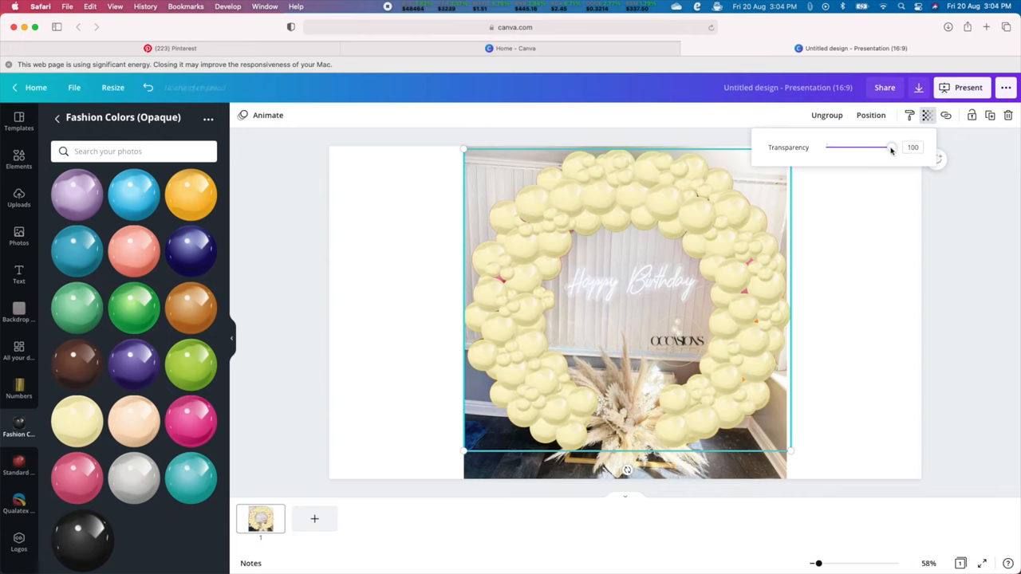
left_click_drag(891, 146, 860, 147)
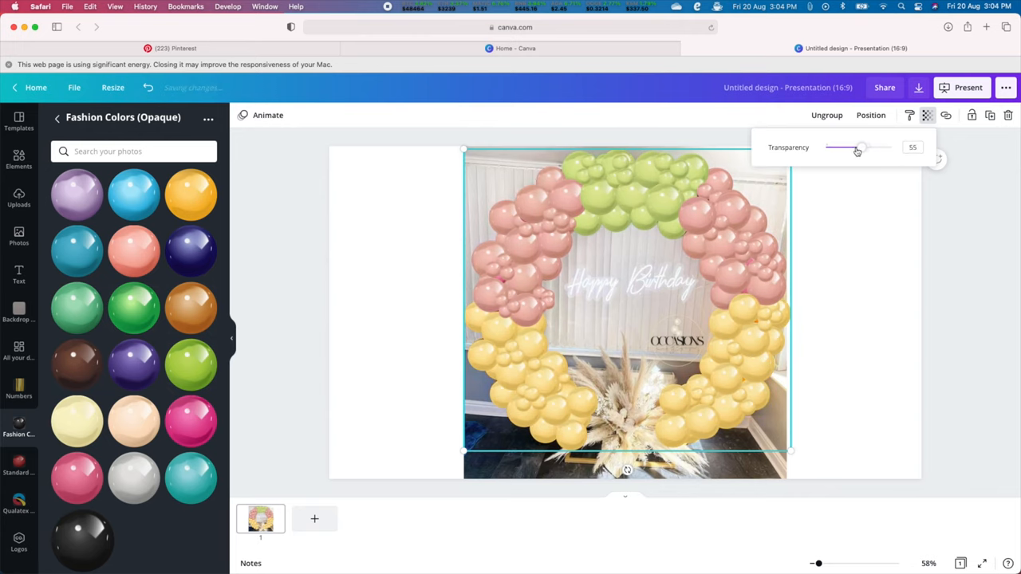
left_click_drag(859, 147, 847, 146)
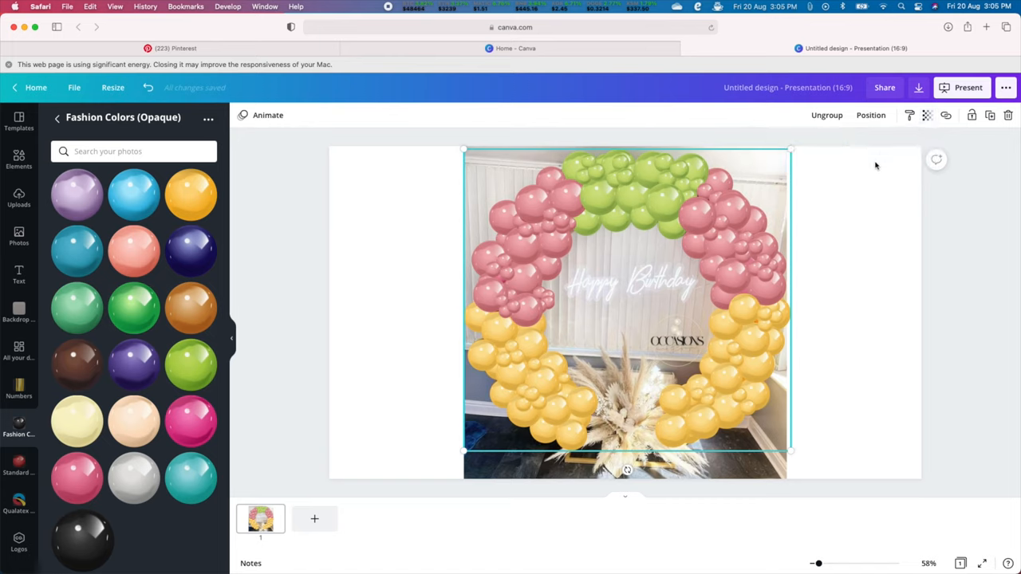
mouse_move(772, 469)
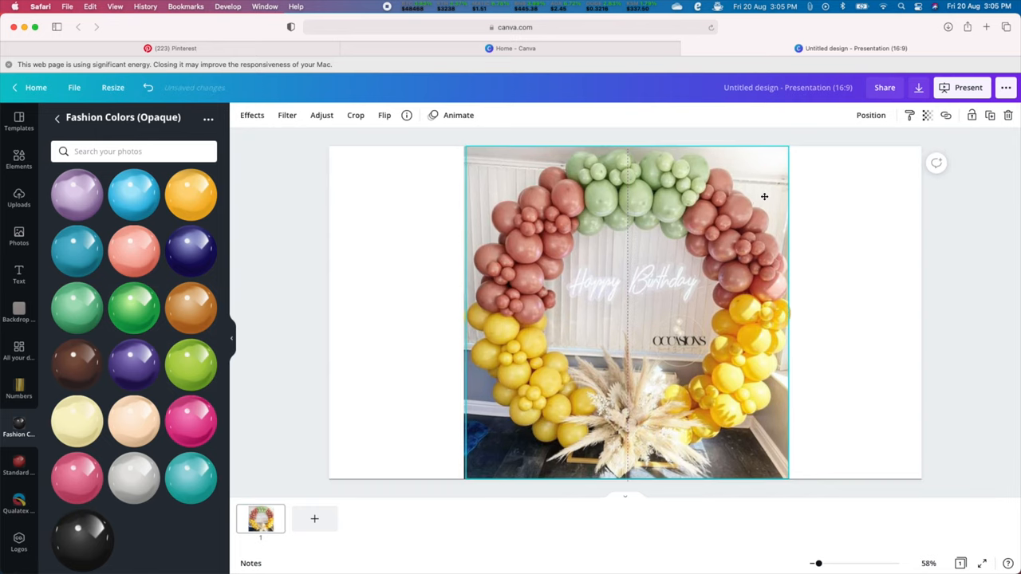
Adjust the hoop photo's transparency slider to lighten its balloon colours.
left_click(927, 115)
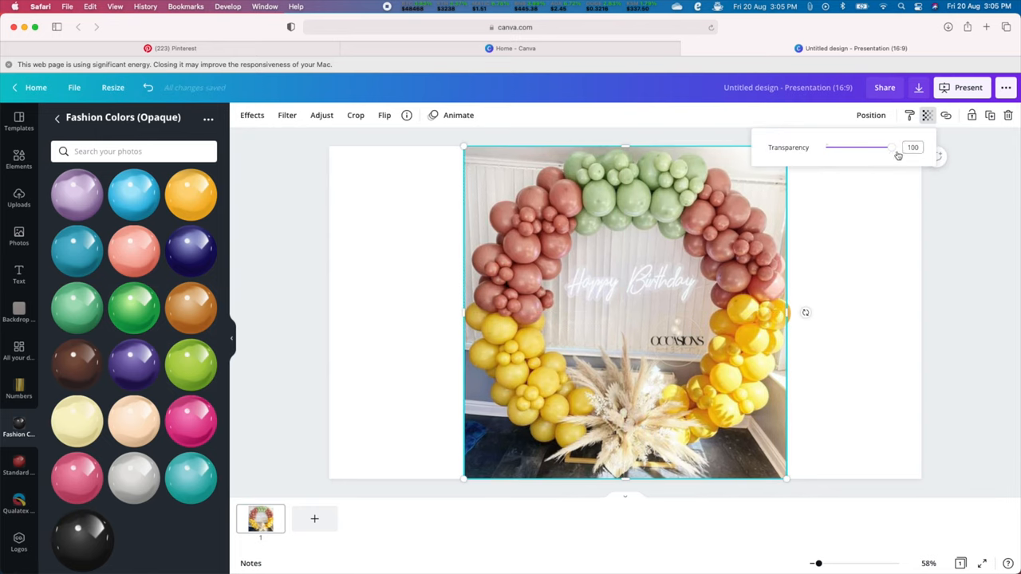
left_click_drag(896, 146, 876, 146)
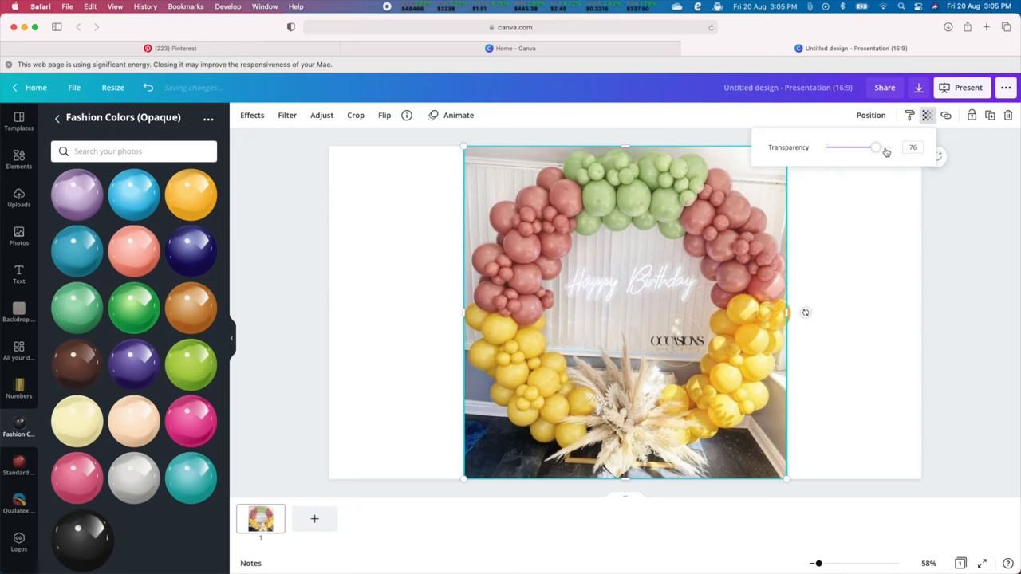
left_click_drag(878, 147, 887, 146)
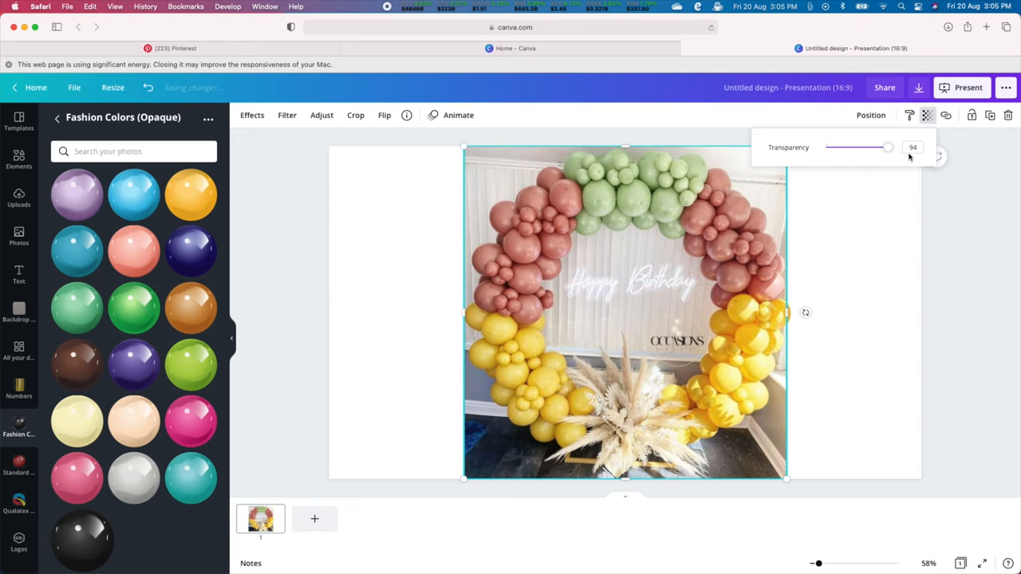
left_click_drag(880, 146, 890, 147)
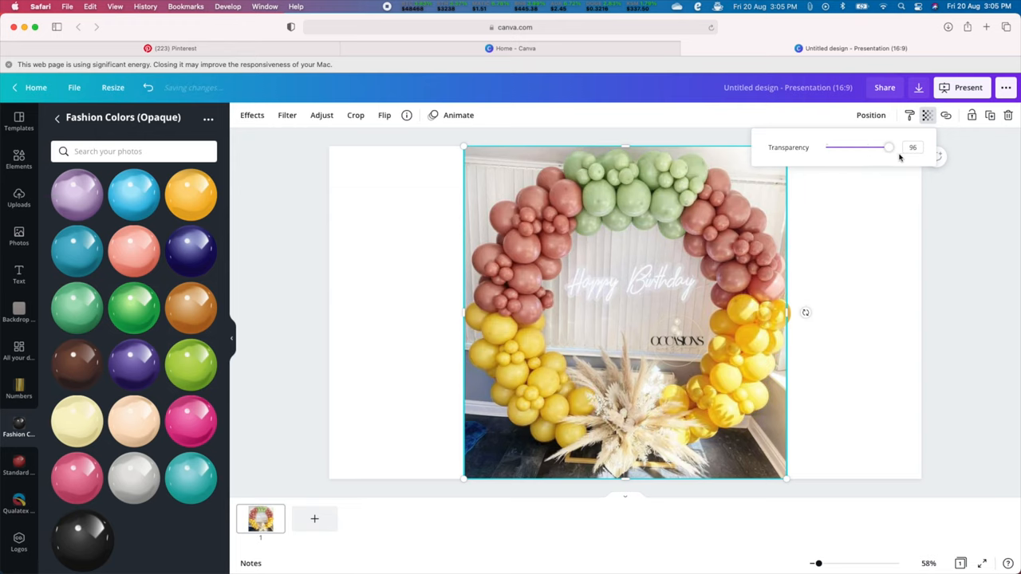
left_click_drag(888, 147, 859, 147)
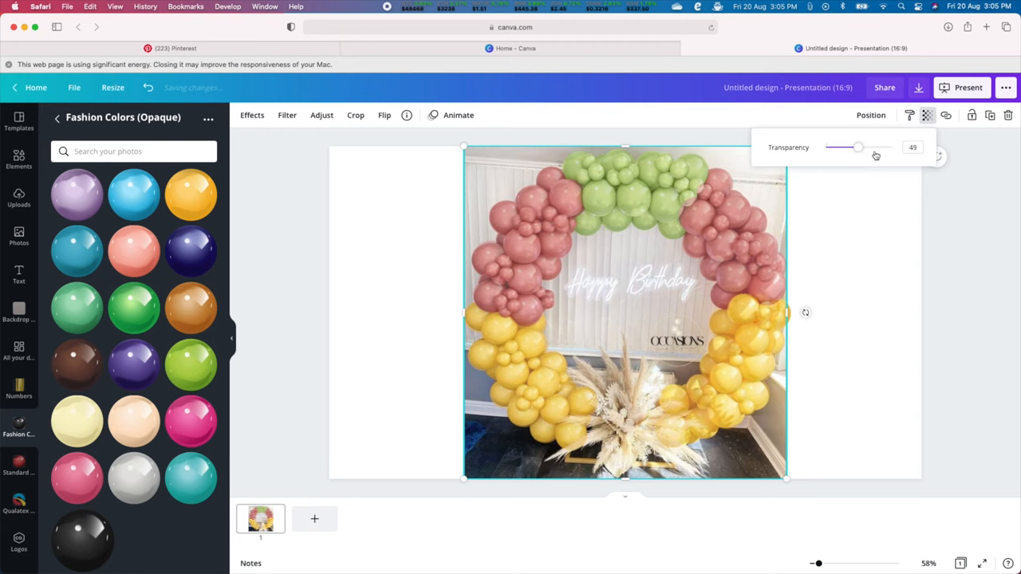
left_click_drag(859, 146, 827, 147)
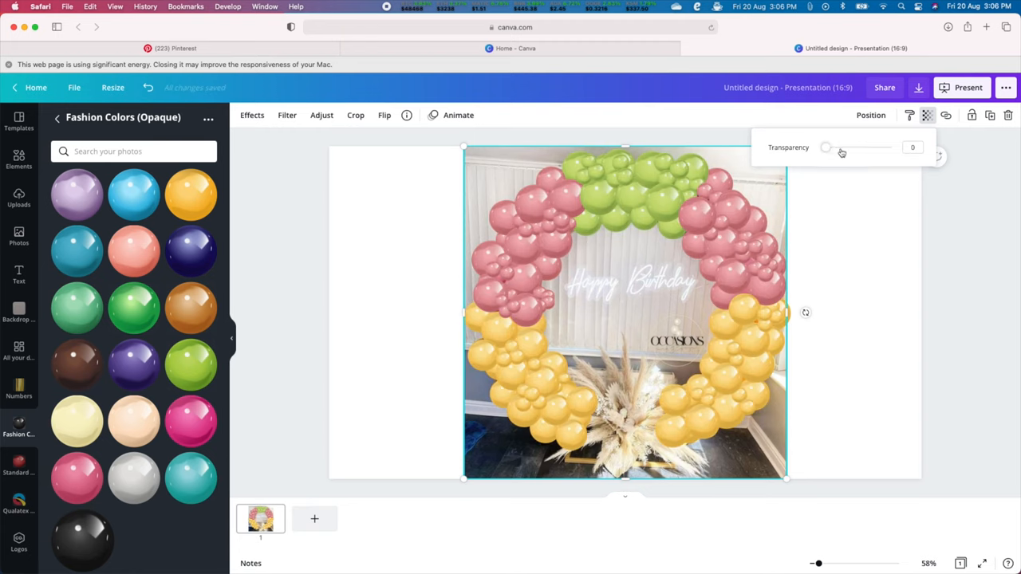
left_click_drag(826, 146, 892, 147)
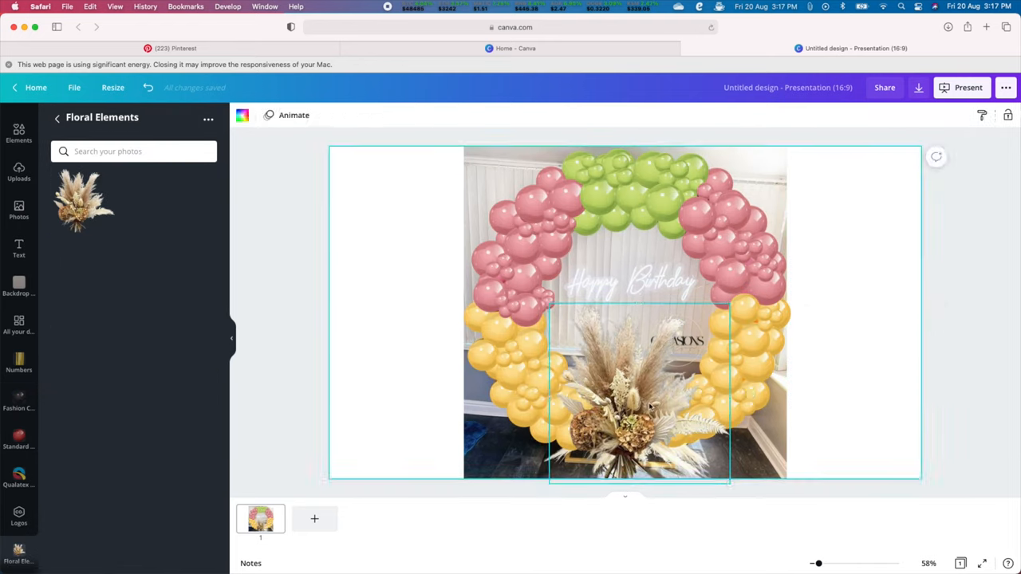
Add the white-wall, wooden-floor room photo to the page.
left_click(639, 399)
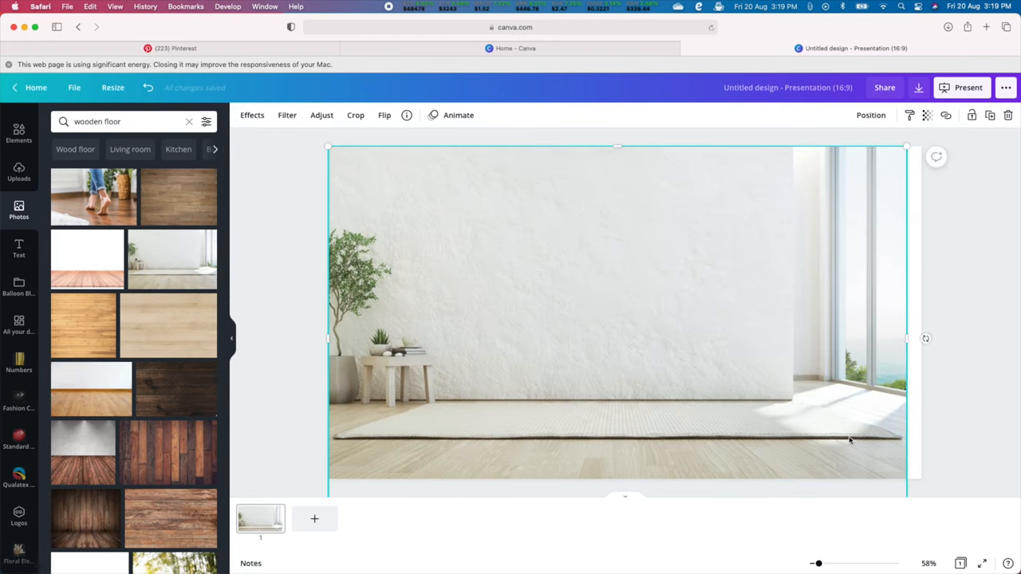
Send the room photo behind the balloon hoop image as the background.
left_click_drag(849, 440, 900, 408)
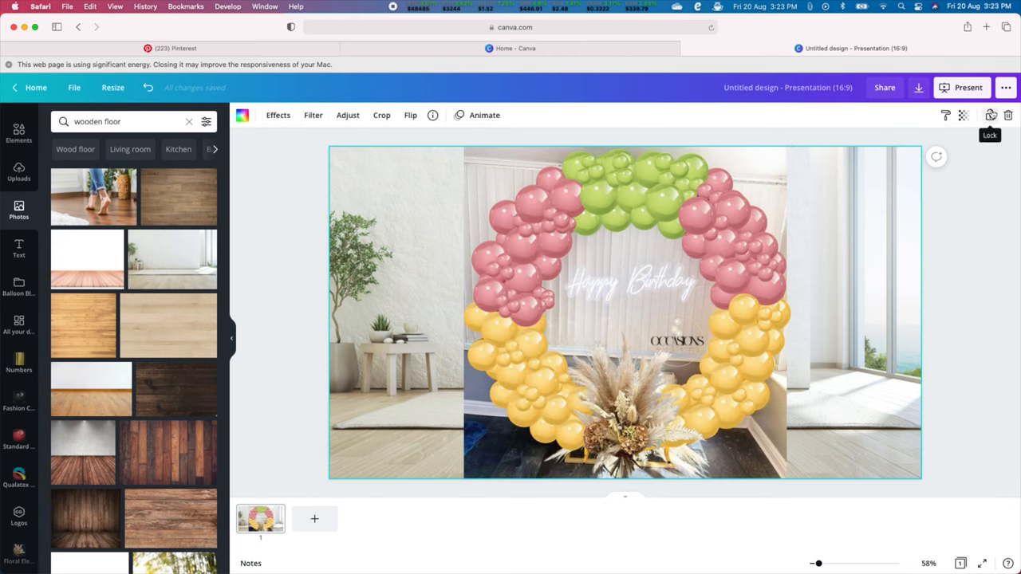
left_click(625, 312)
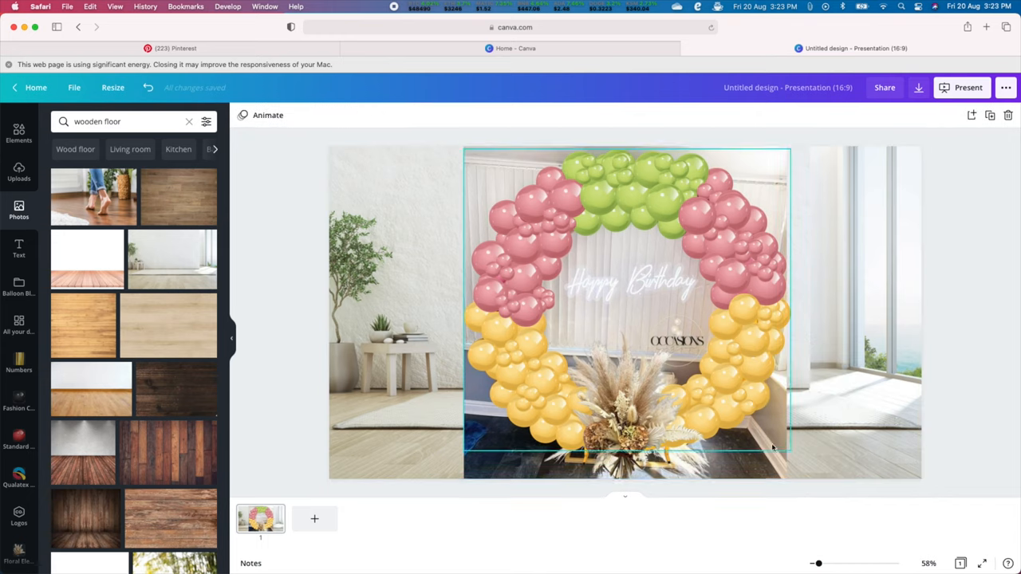
left_click(625, 312)
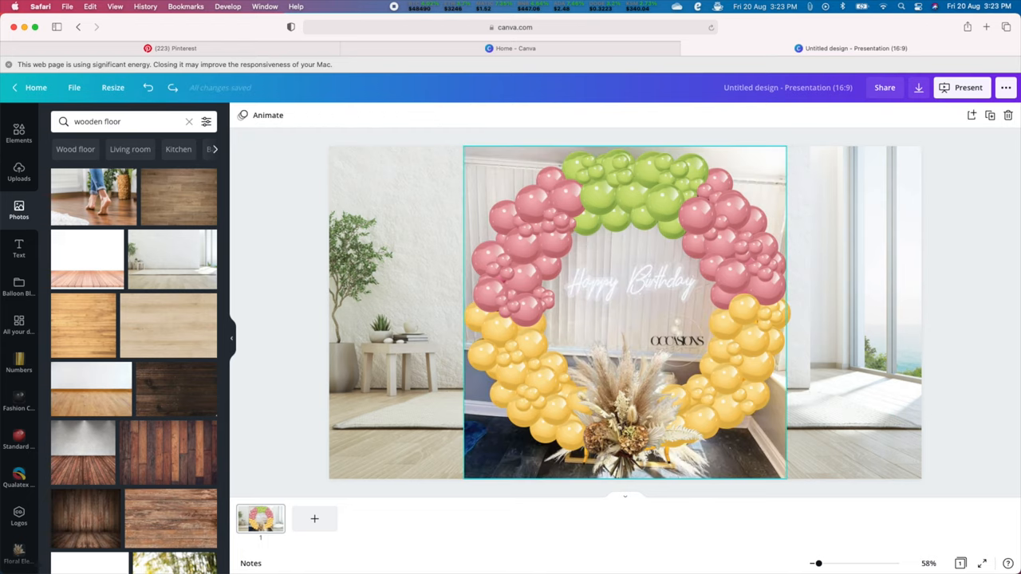
left_click(626, 311)
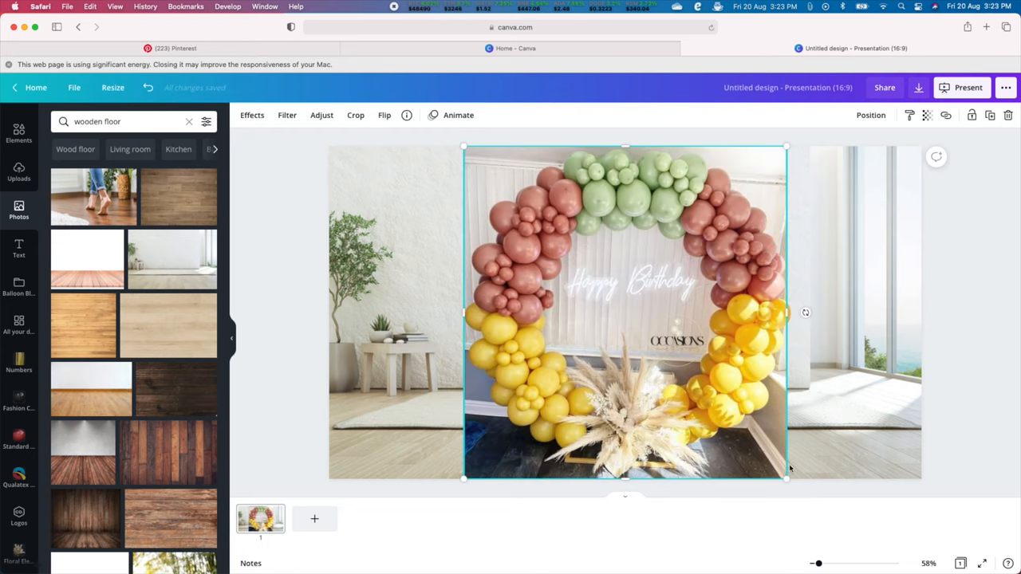